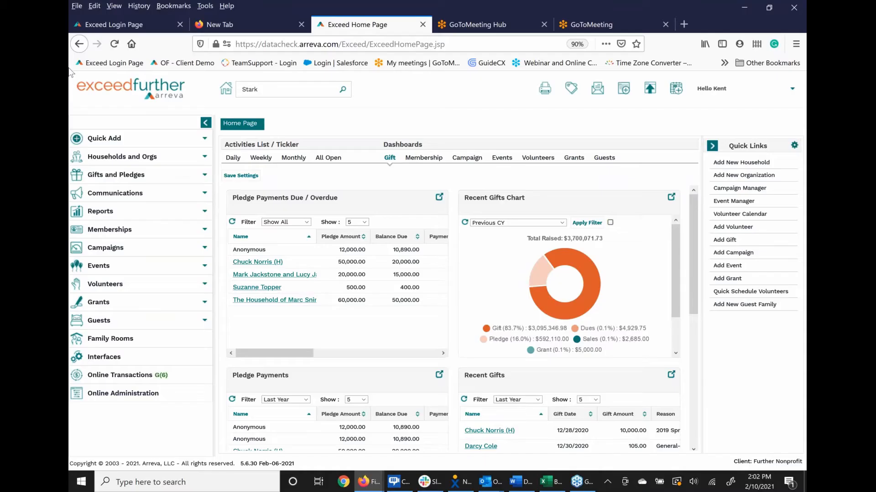
mouse_move(115, 24)
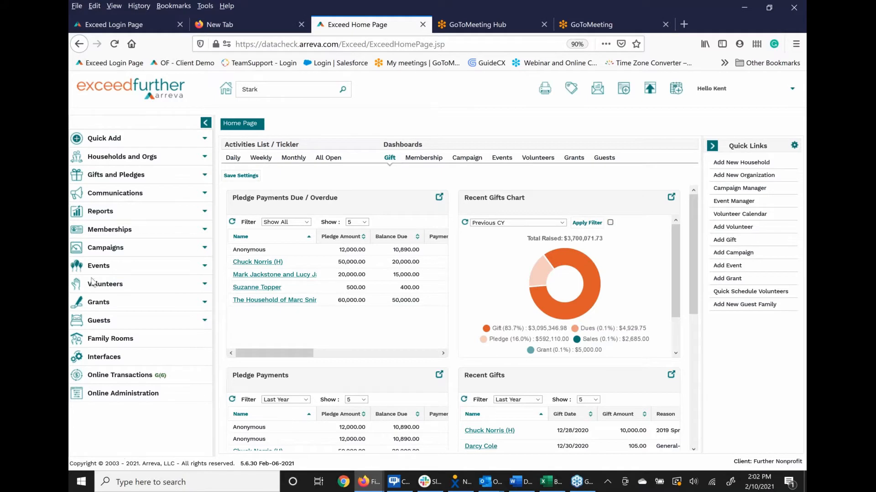
Expand the Volunteers menu to reveal Volunteer Manager and Job Manager
click(105, 284)
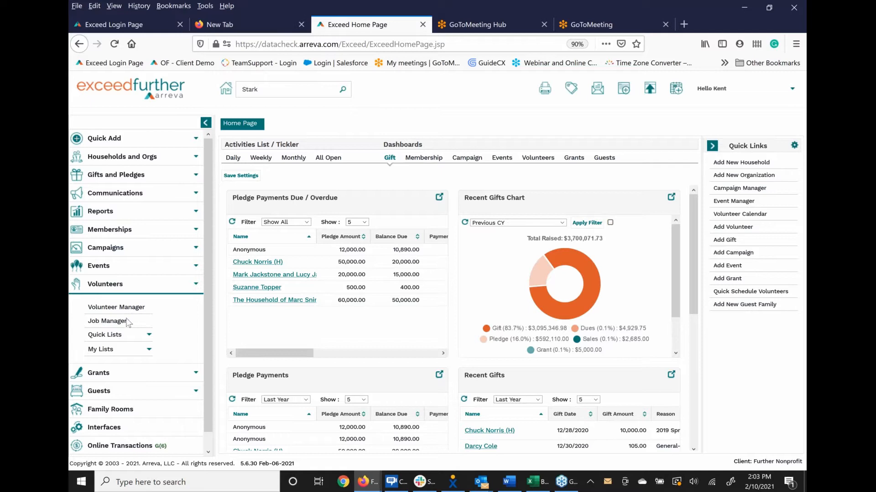
mouse_move(127, 345)
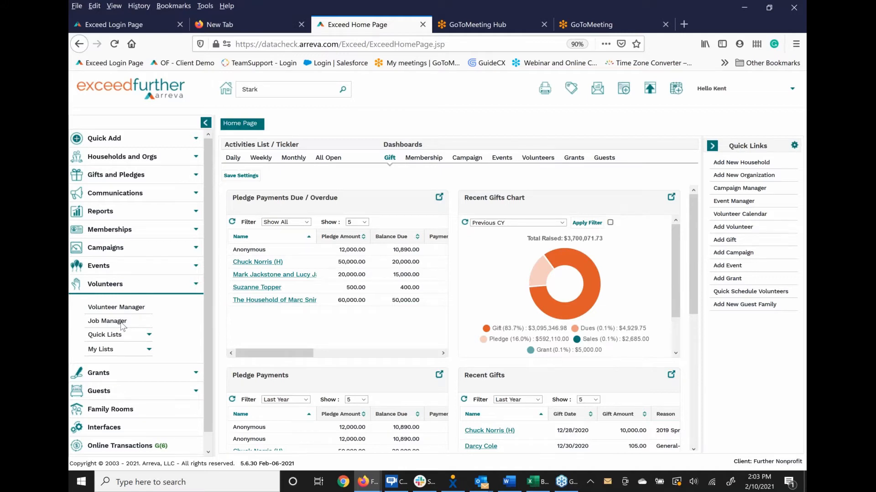
Show the active jobs list and filter Name by "bev" to the Beverage Assistant job
click(108, 320)
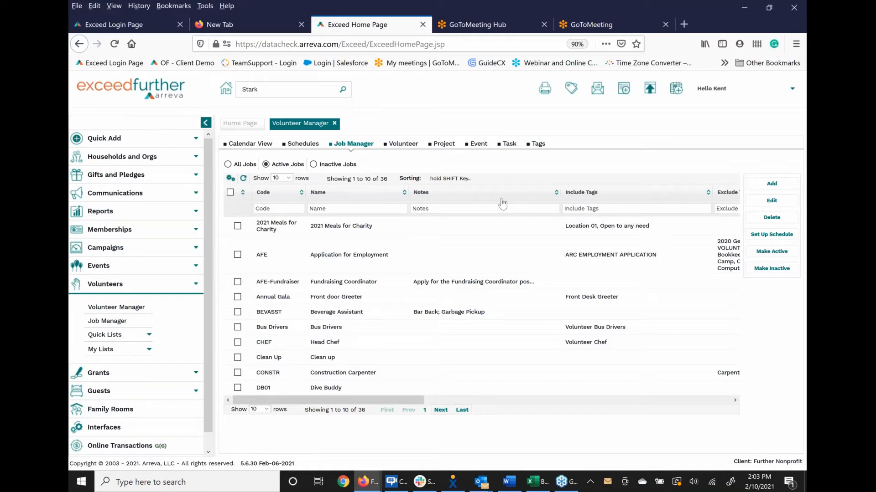
mouse_move(502, 208)
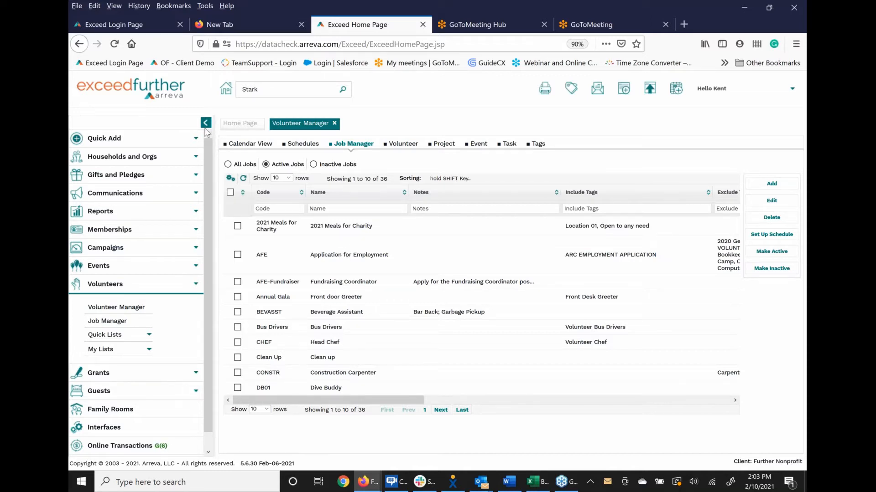
click(206, 123)
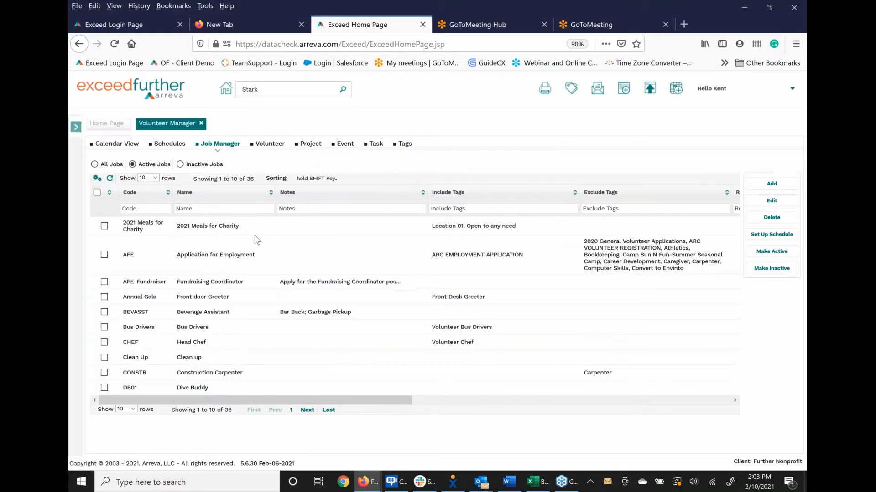
mouse_move(413, 267)
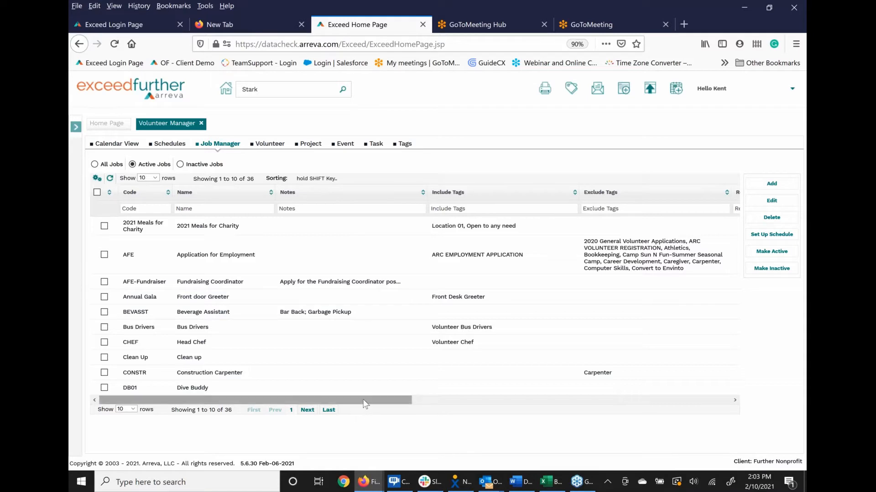
drag(363, 400, 513, 400)
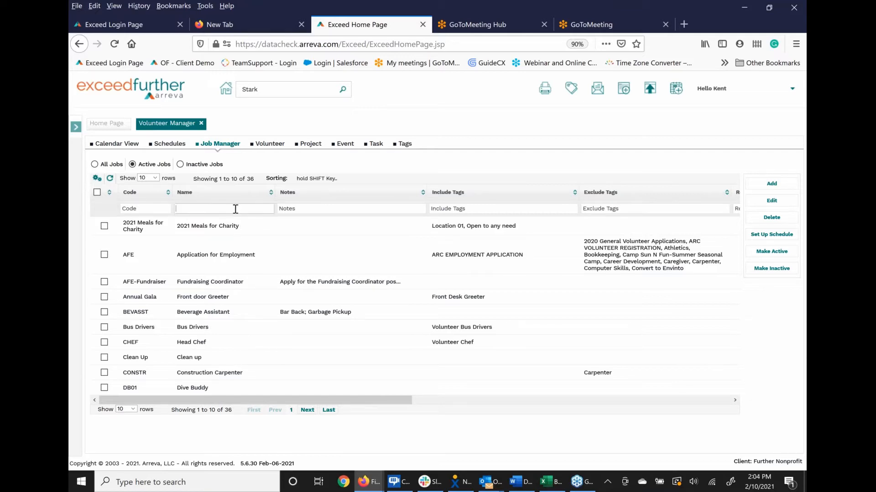
text(bar)
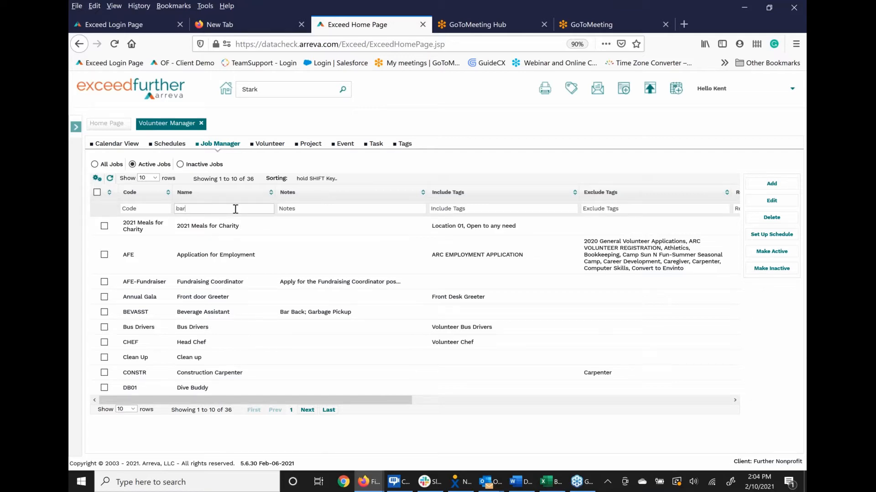
text(bev)
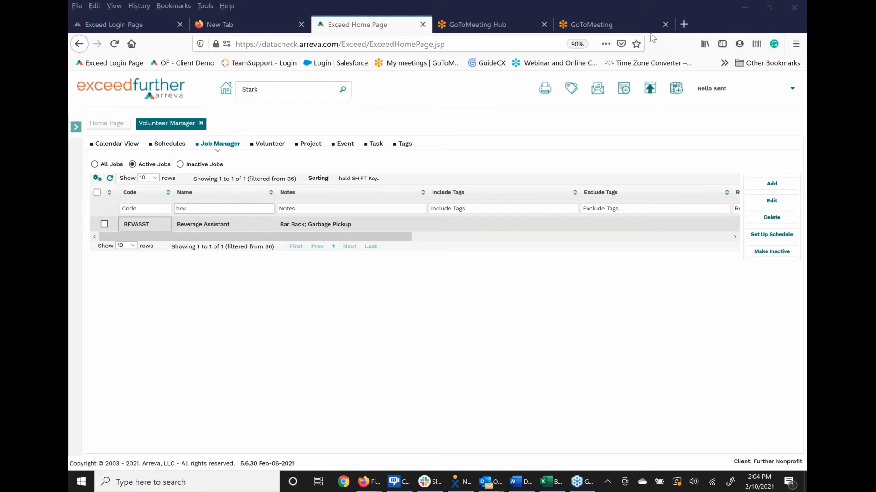
mouse_move(710, 158)
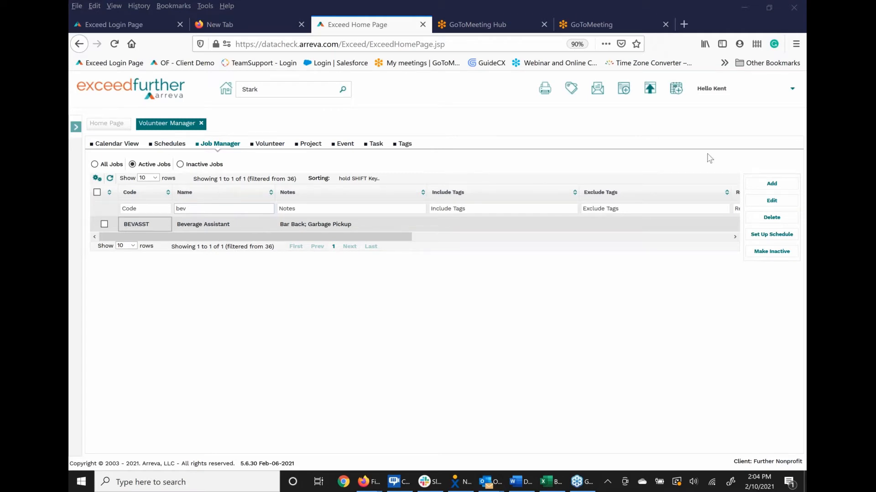
click(772, 200)
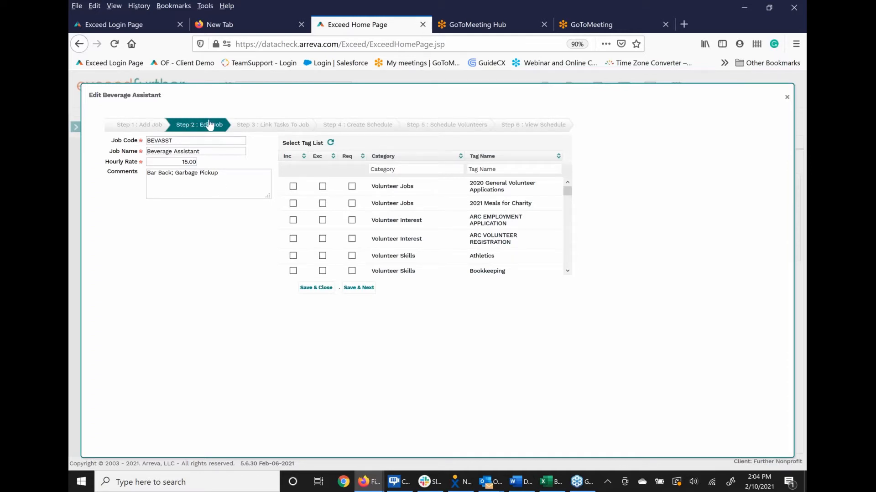
mouse_move(273, 125)
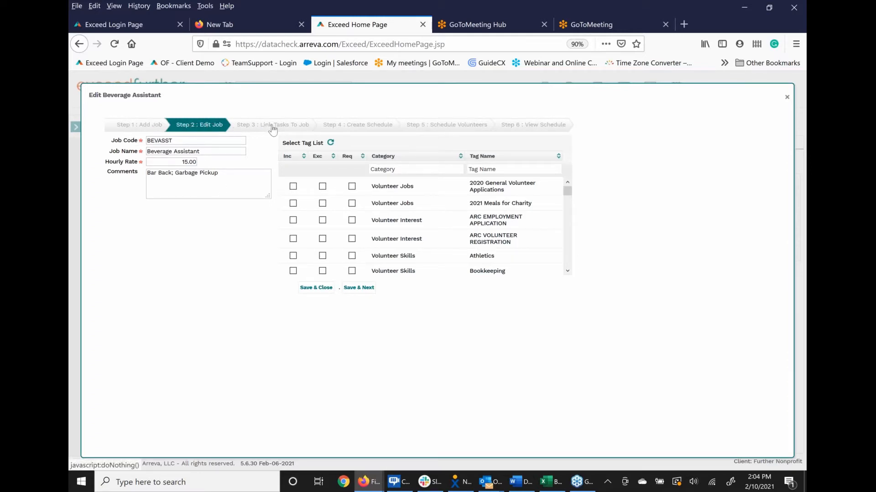
click(273, 125)
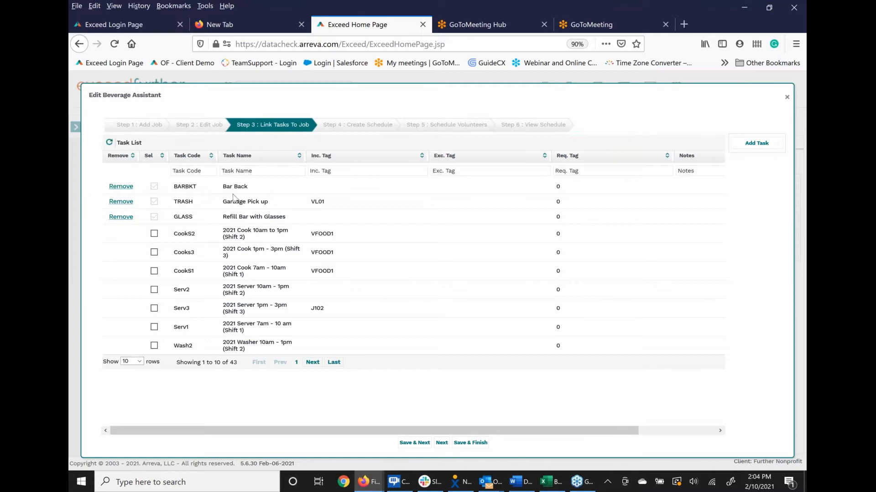
mouse_move(229, 228)
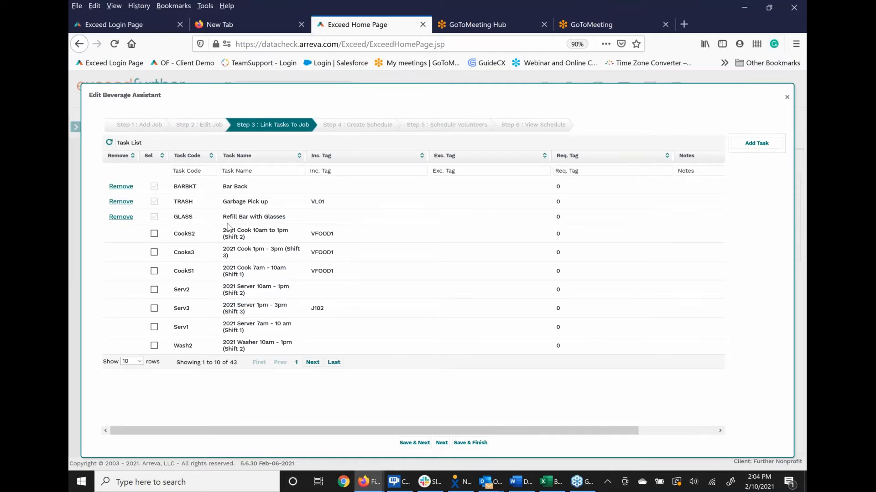
mouse_move(205, 215)
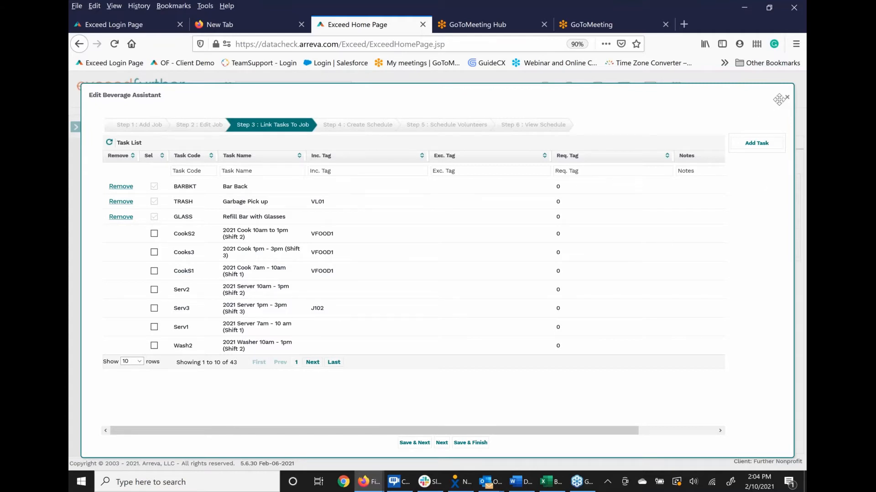
click(786, 98)
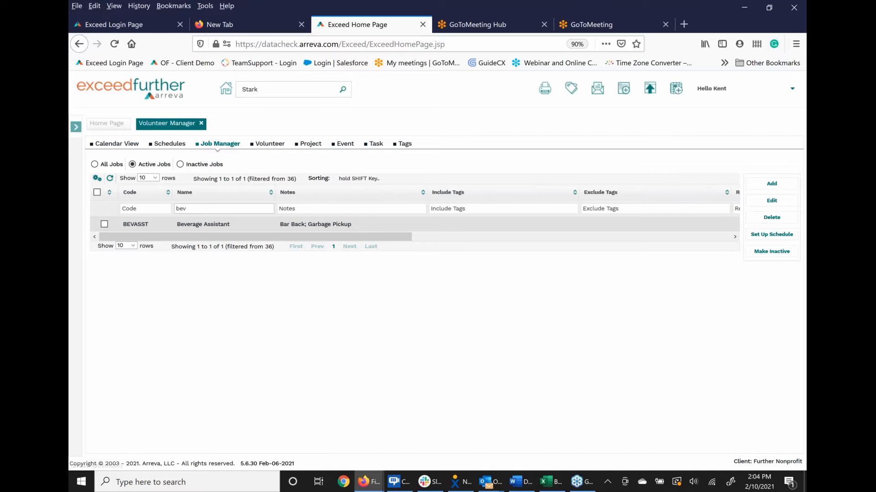
Show the Task list of all 43 volunteer tasks
click(375, 144)
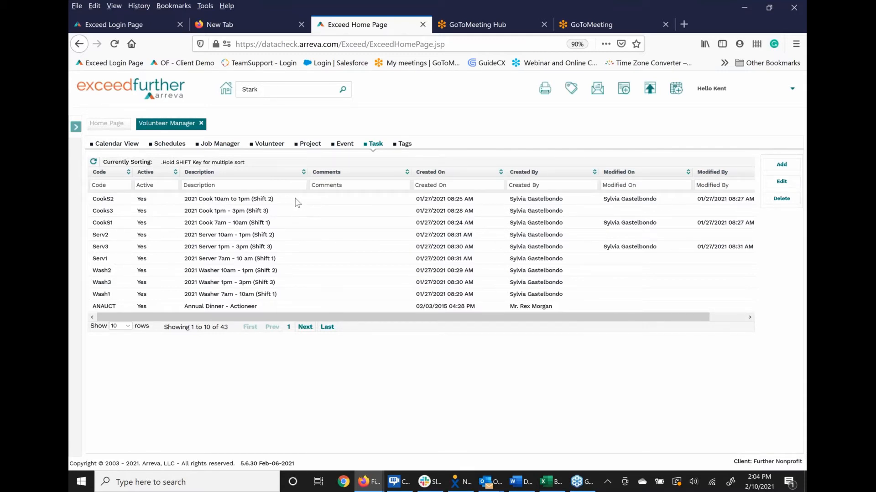
mouse_move(197, 199)
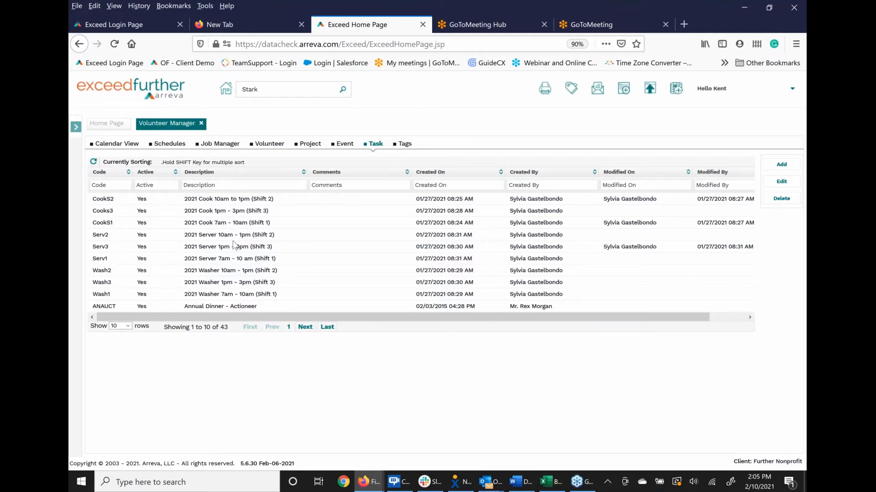
mouse_move(484, 210)
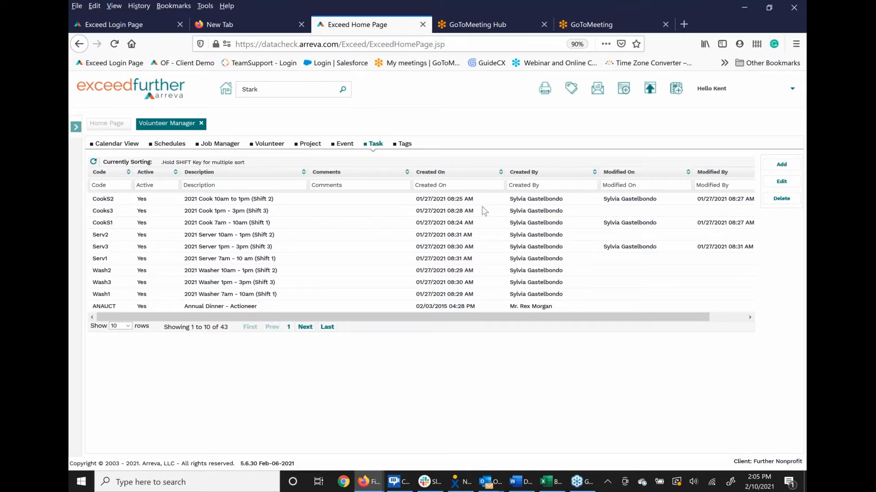
mouse_move(453, 260)
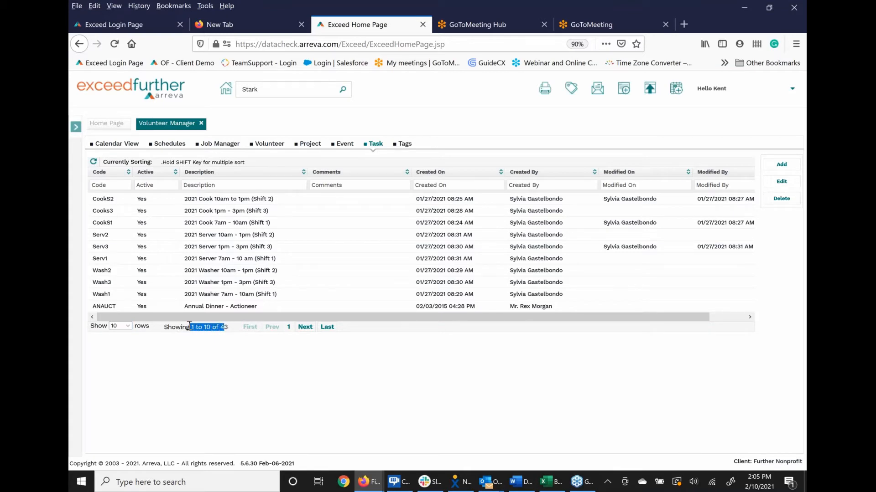
mouse_move(780, 168)
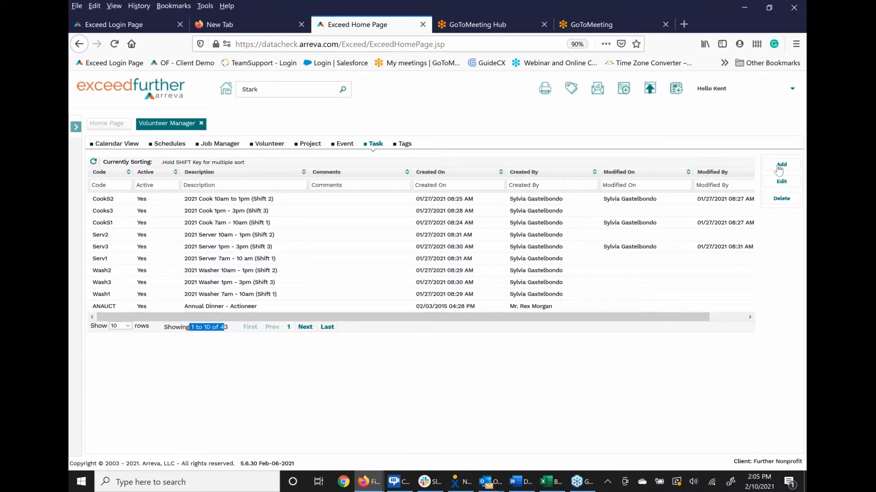
Add and save a new task with code SALSA and description Salsa Dancer
click(781, 164)
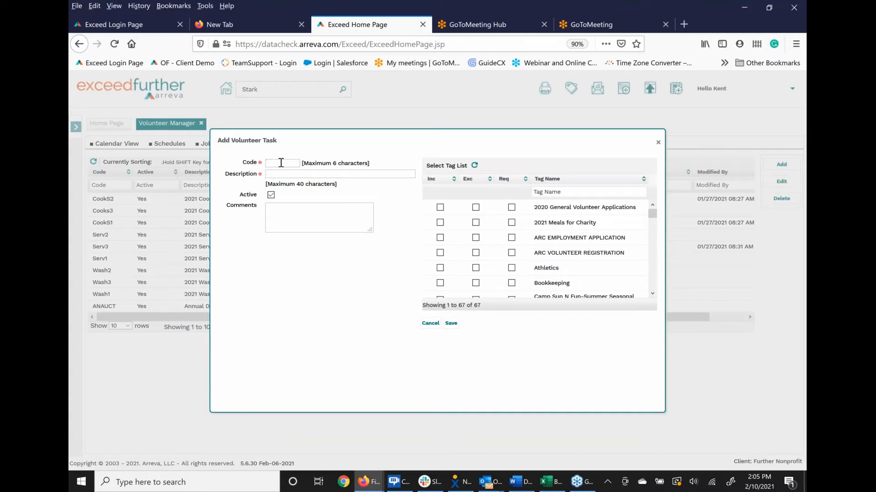
text(S)
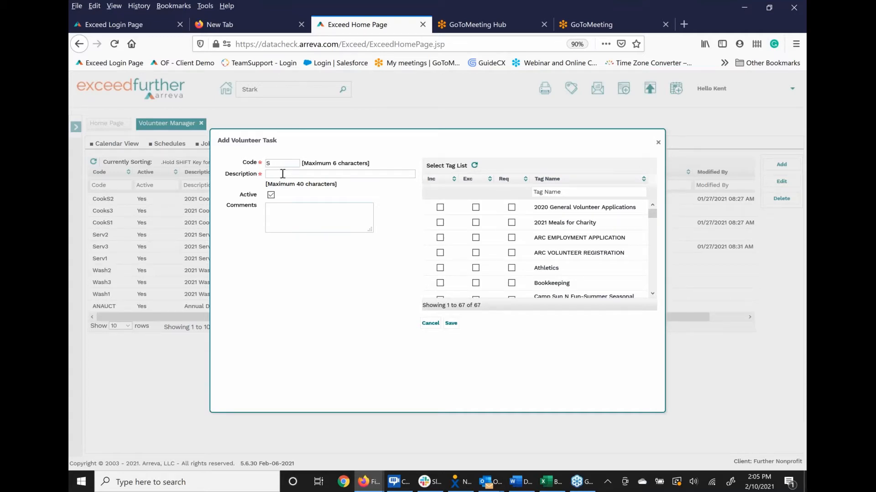
text(ALSA)
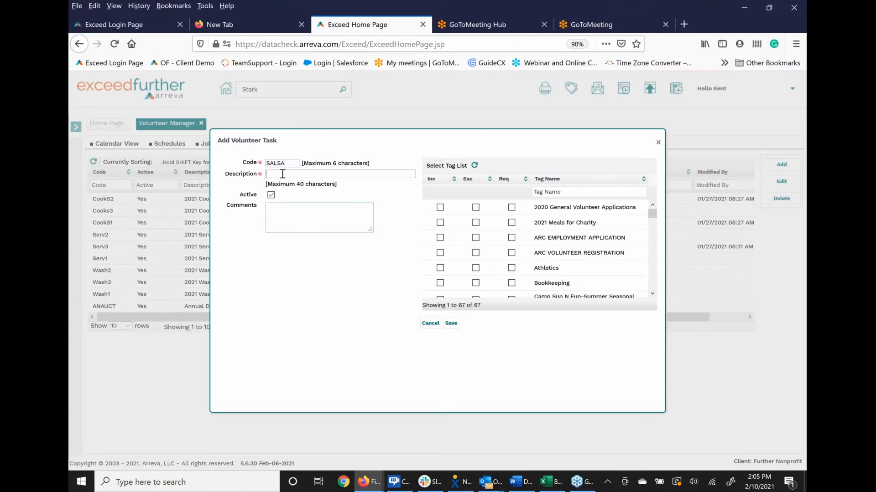
text(Salsa)
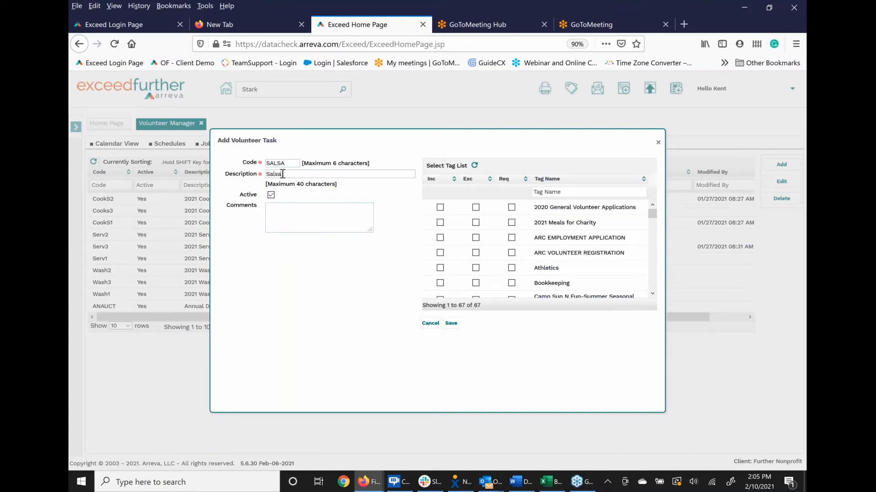
text(Daner)
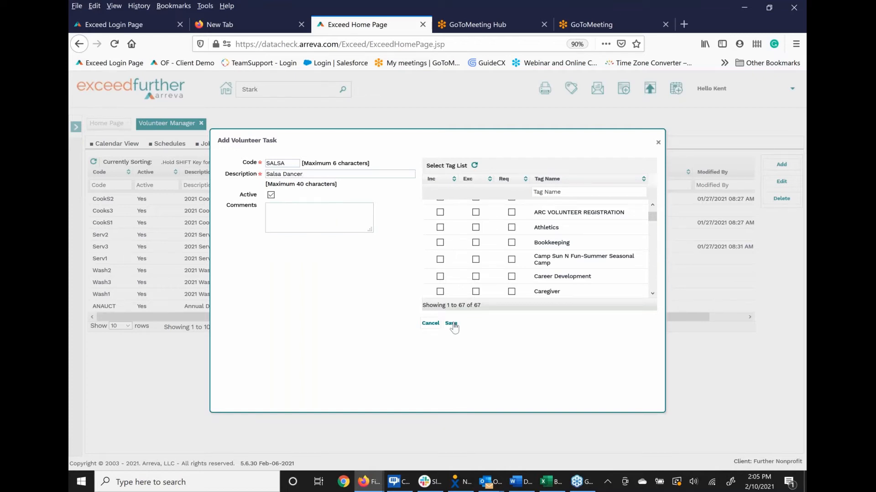
click(451, 323)
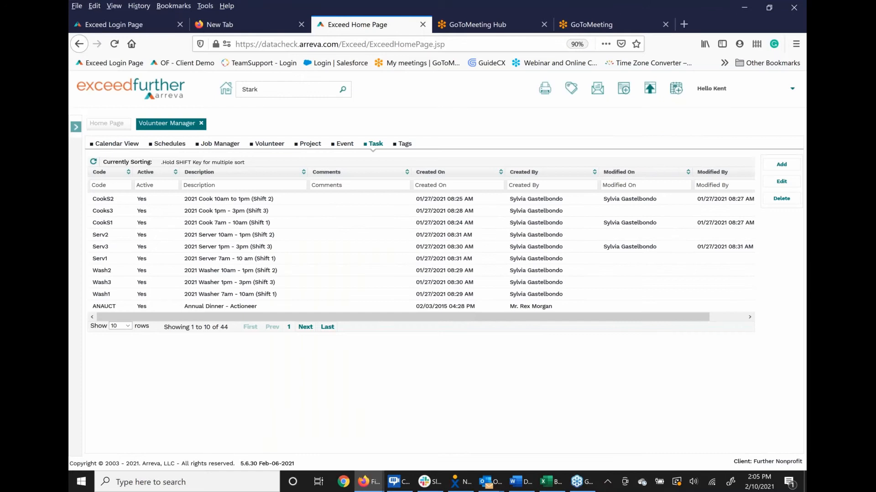
Start another new task filled in as DISCO / Disco Dancer
click(781, 164)
text(D)
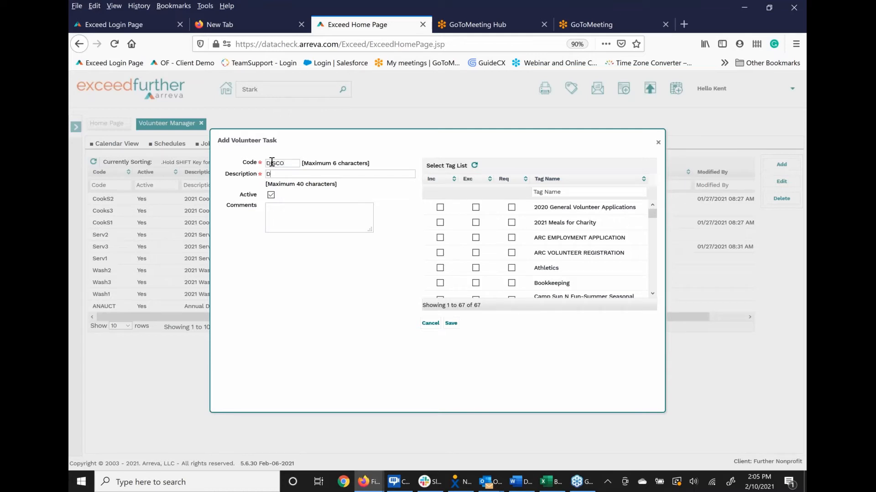
text(isco Dancer)
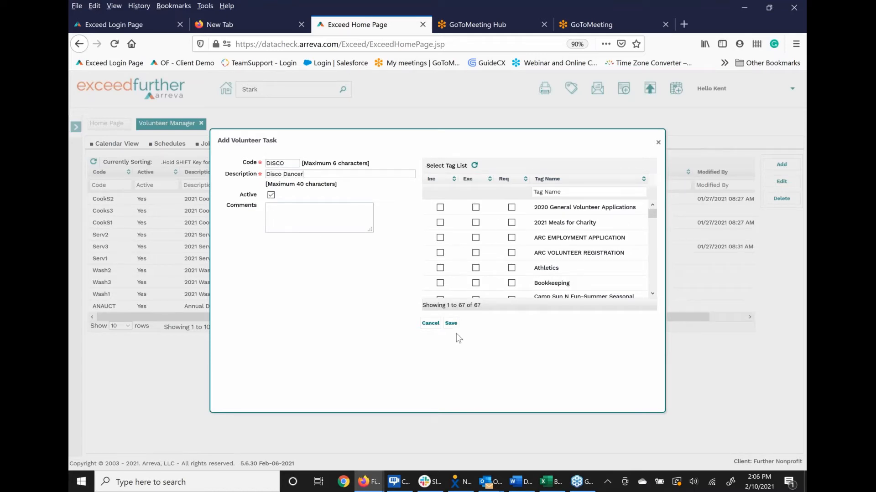
mouse_move(451, 323)
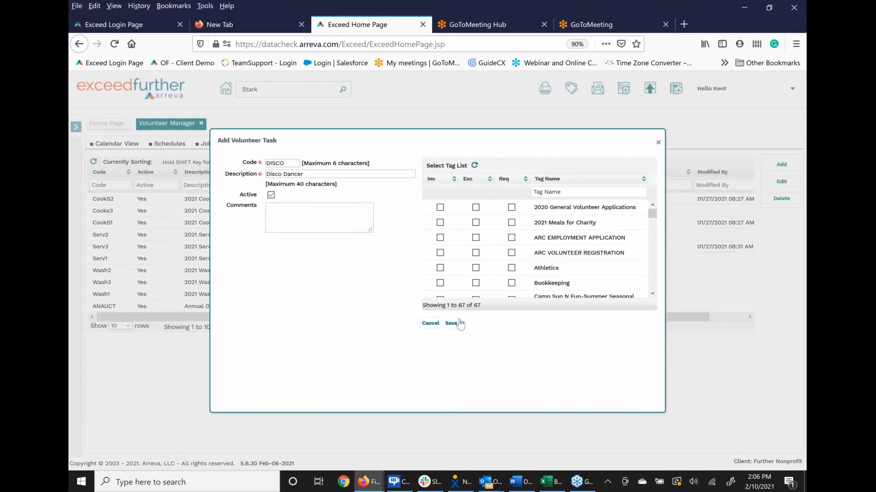
Save Disco Dancer, then add and save task WALTZ described as Waltz Dancer
click(450, 323)
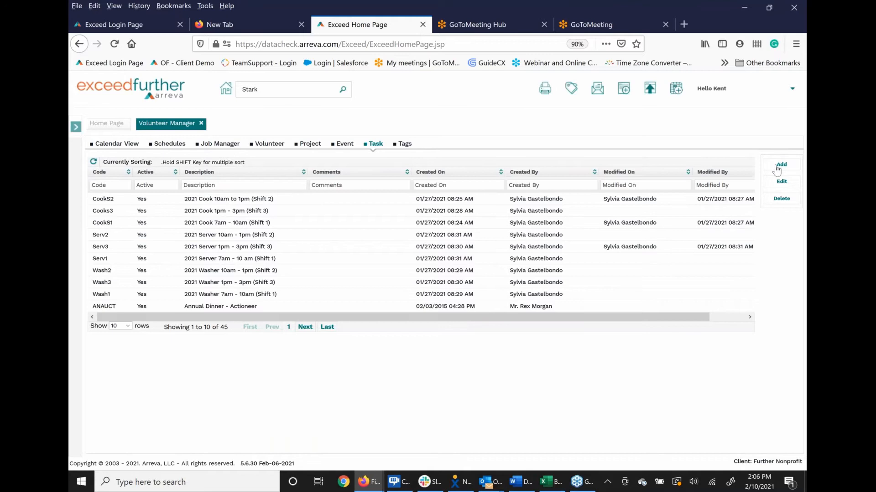
click(780, 164)
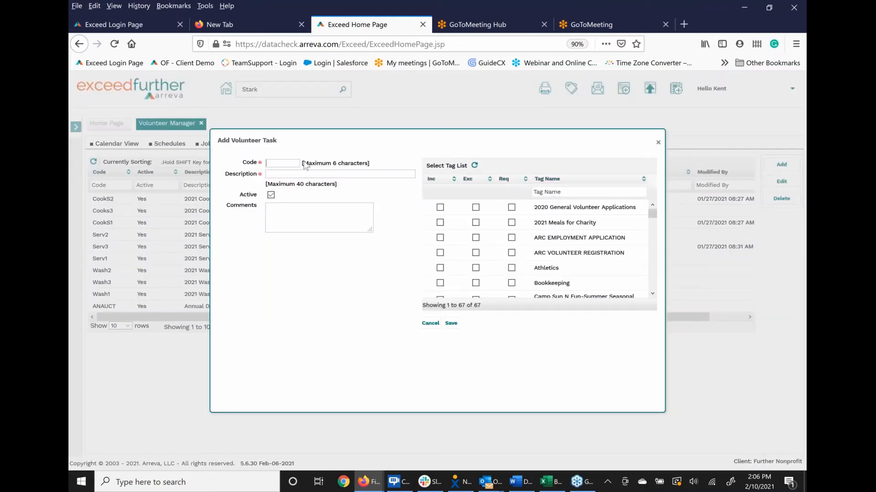
text(WALT2)
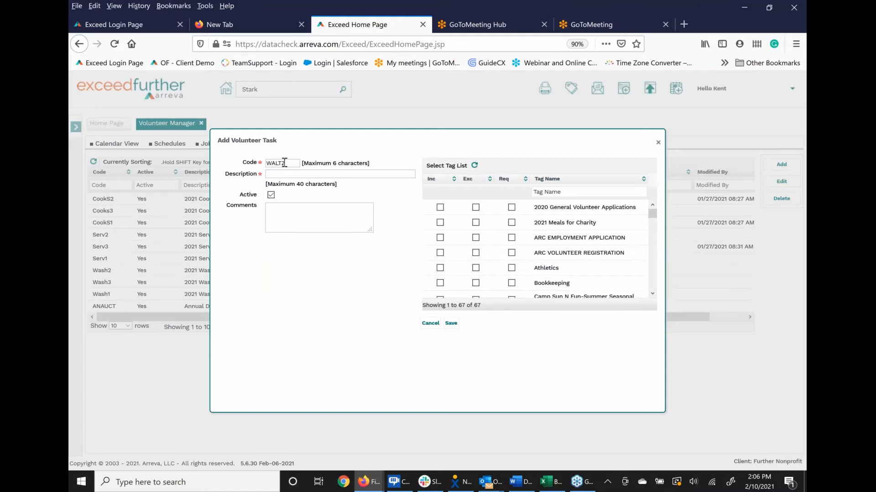
click(339, 173)
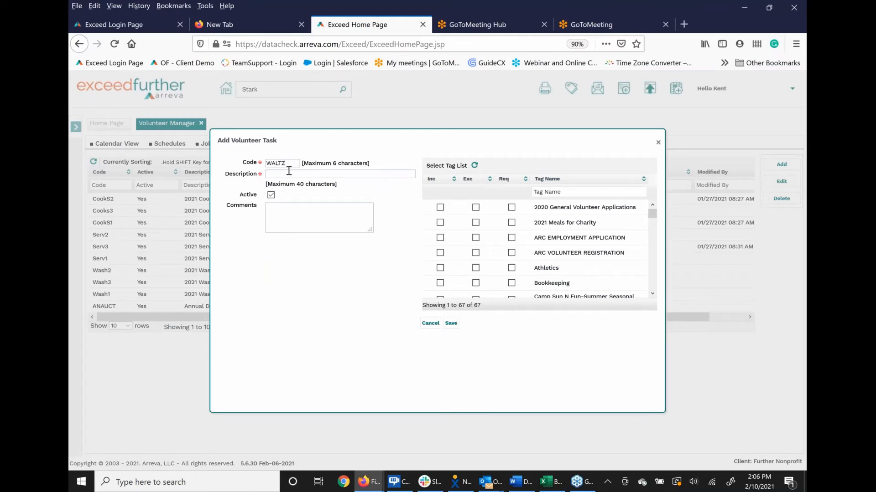
text(Waltz)
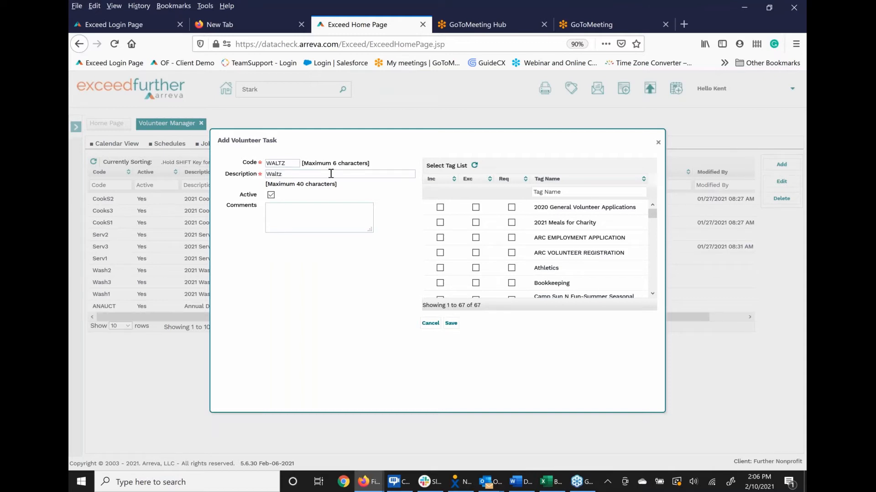
text(Dancer)
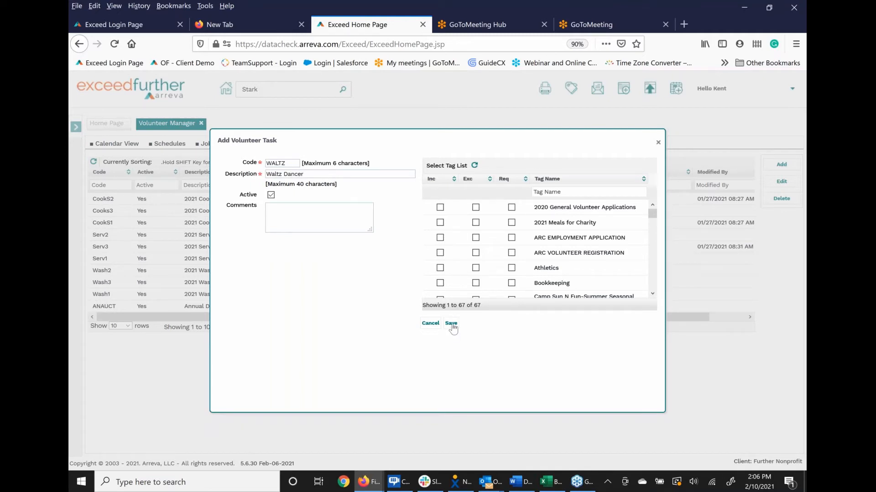
click(450, 323)
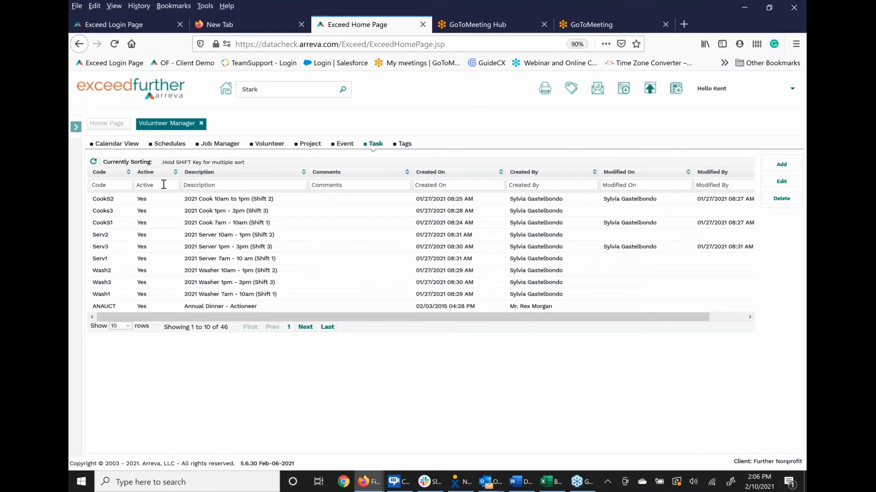
Filter tasks to Disco Dancer, review its edit form and tags, then close without changes
click(243, 185)
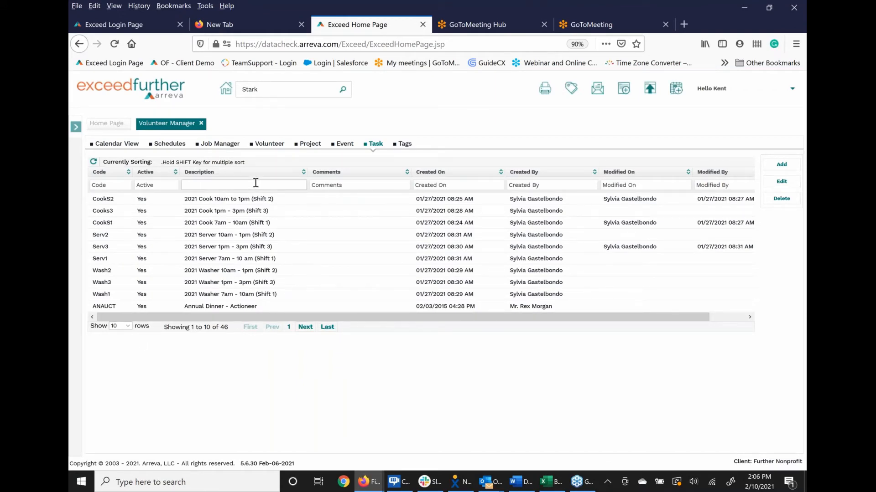
text(Disco)
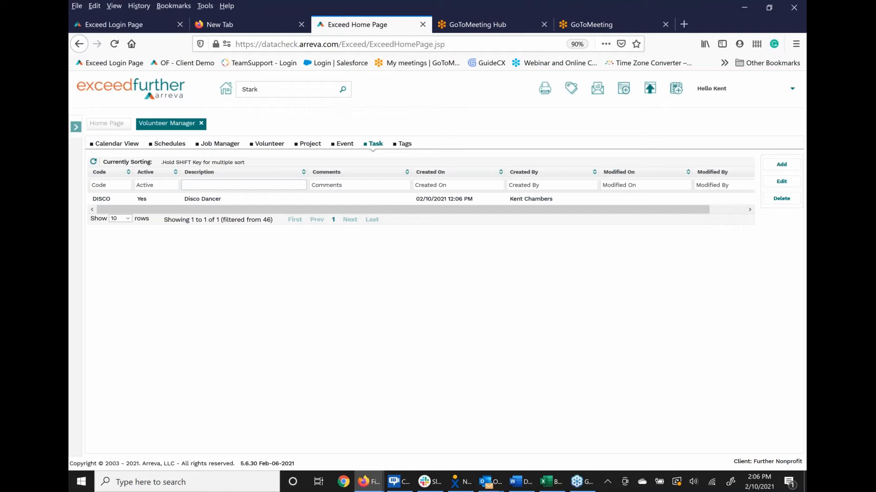
click(781, 181)
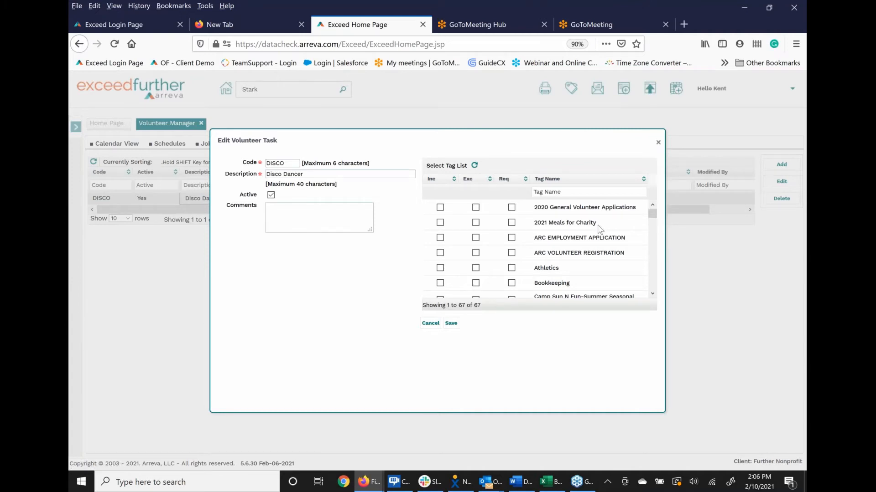
scroll(down, 3)
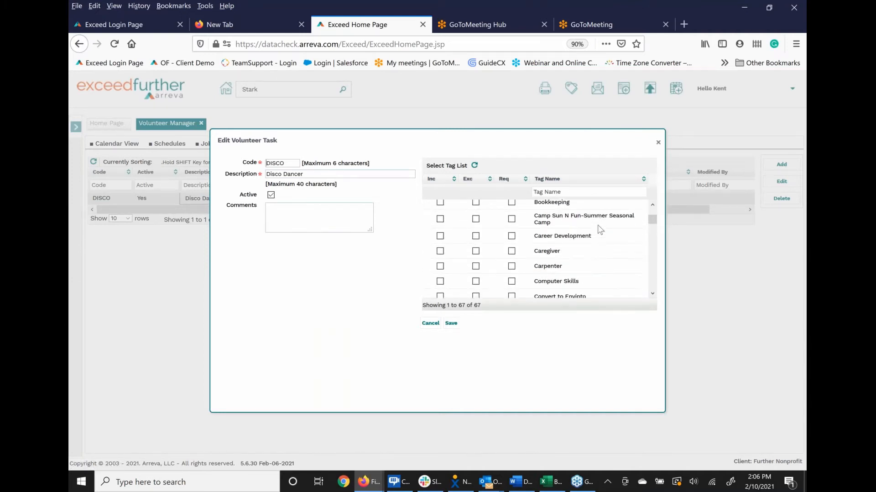
scroll(down, 3)
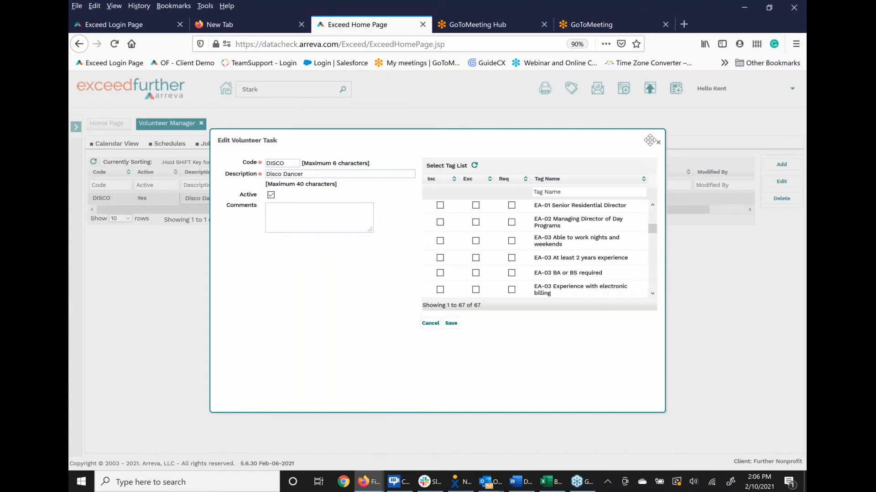
click(451, 322)
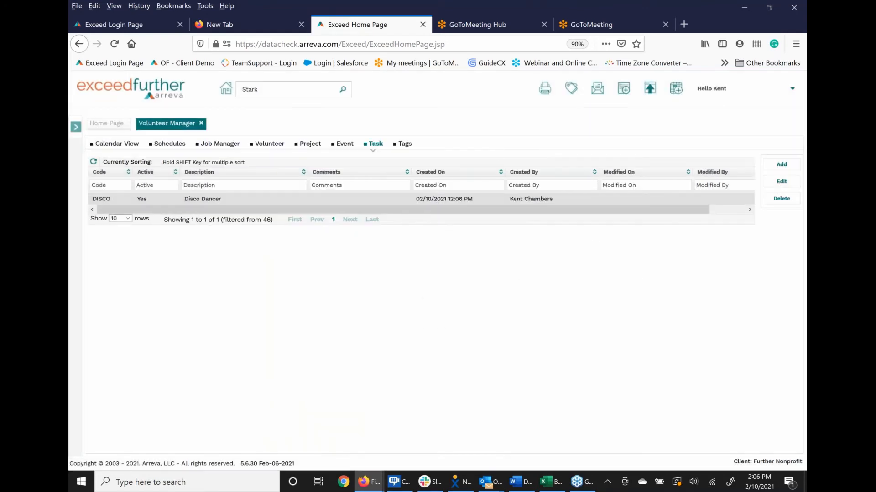
mouse_move(769, 220)
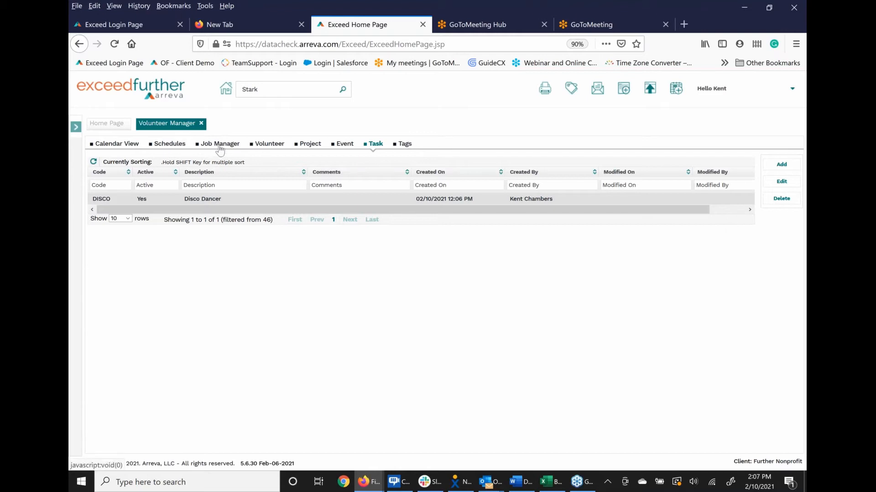
Start a new job DANINSTR named Dance Instructor with hourly rate 50.00
click(219, 144)
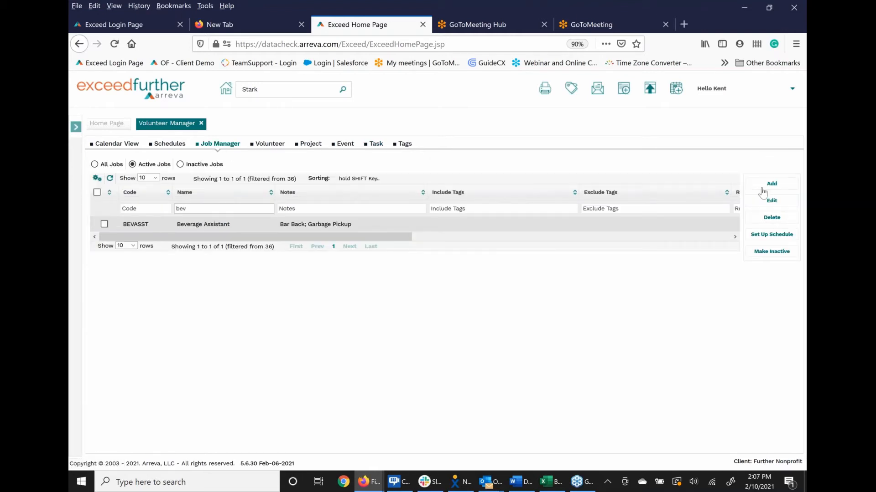
click(772, 183)
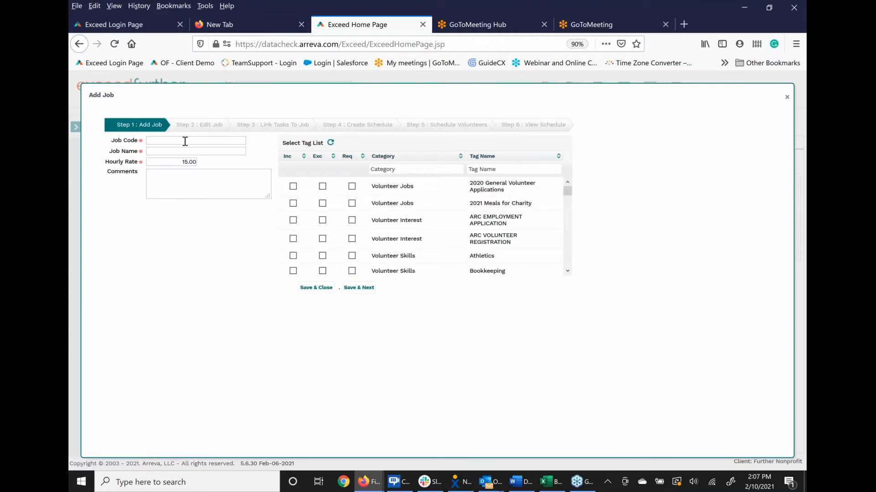
text(DAN)
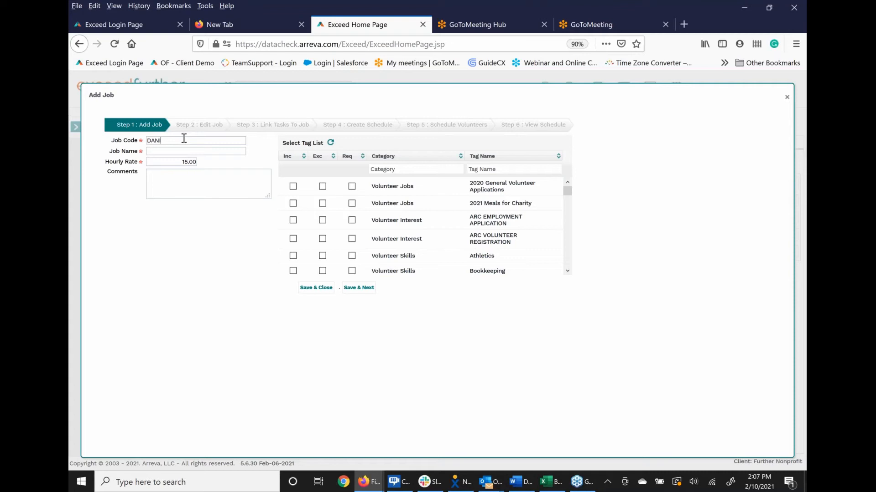
text(NSTR)
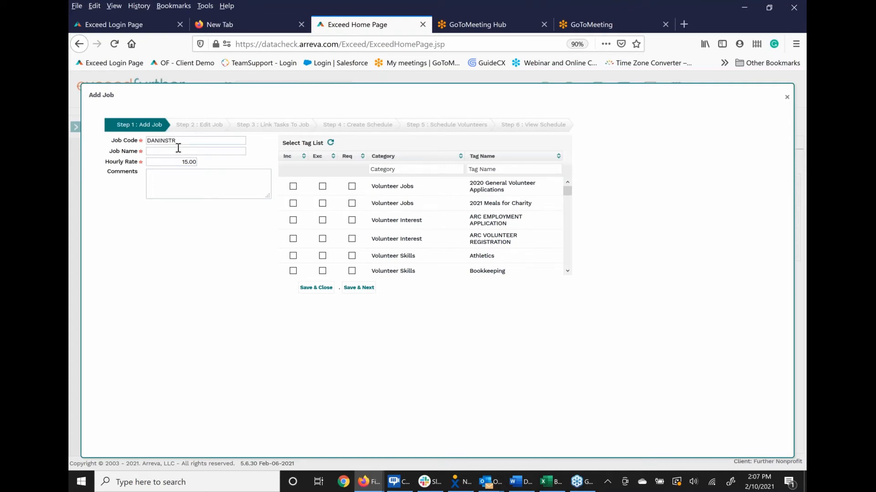
text(Dance I)
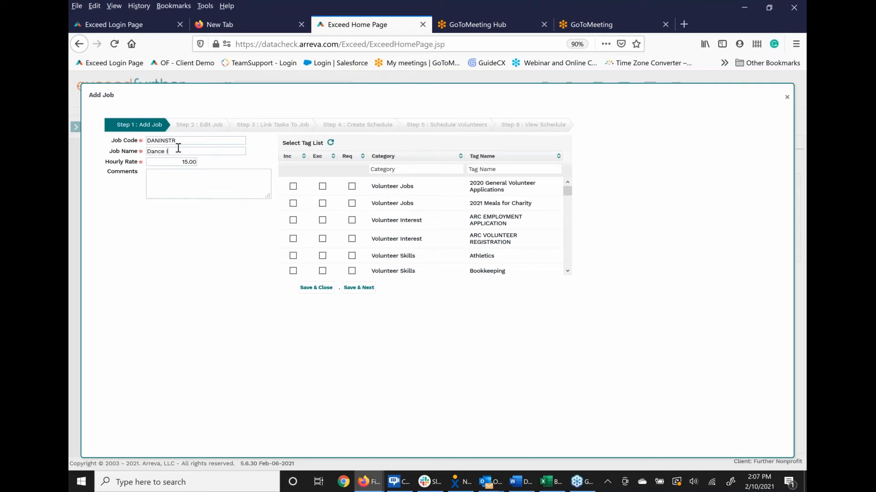
text(Instructor)
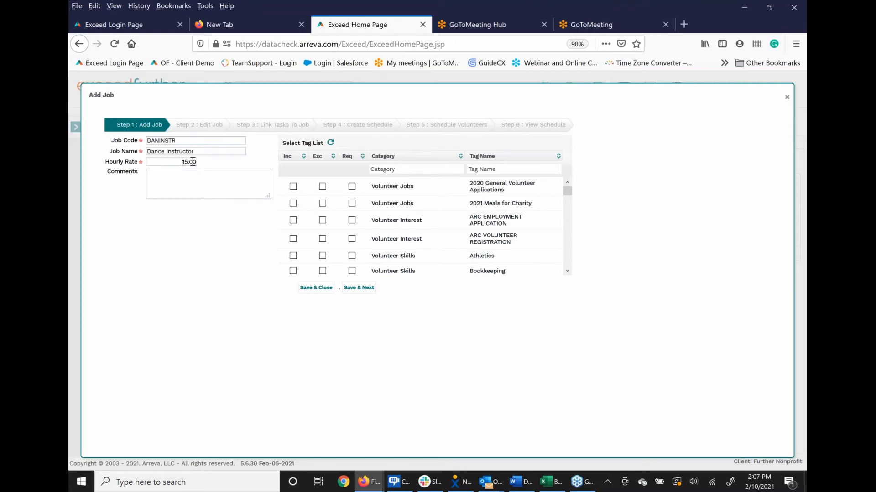
triple_click(172, 161)
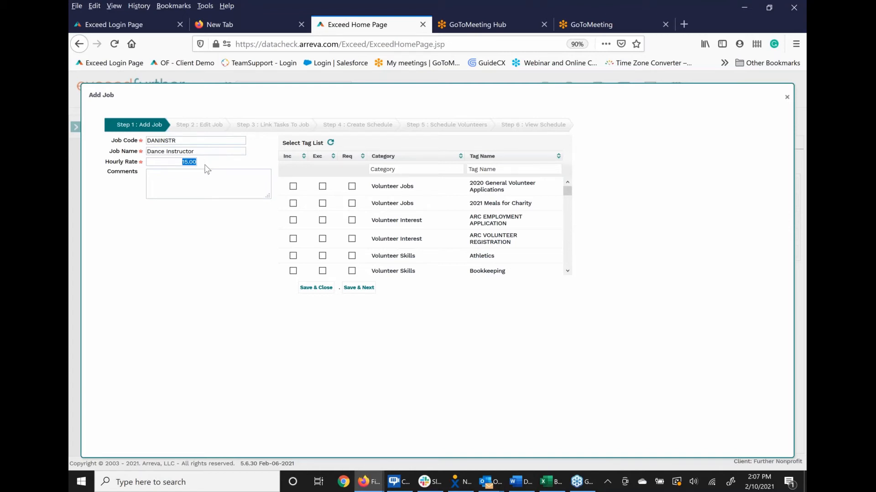
text(50.0)
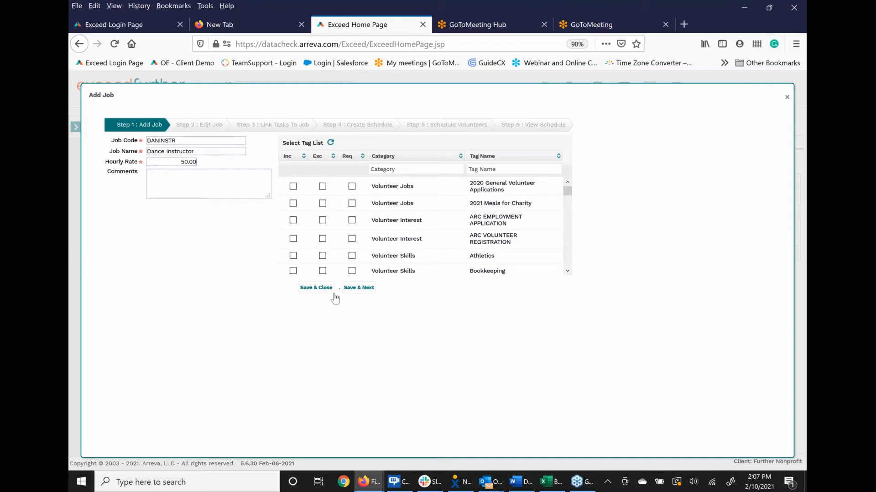
mouse_move(357, 295)
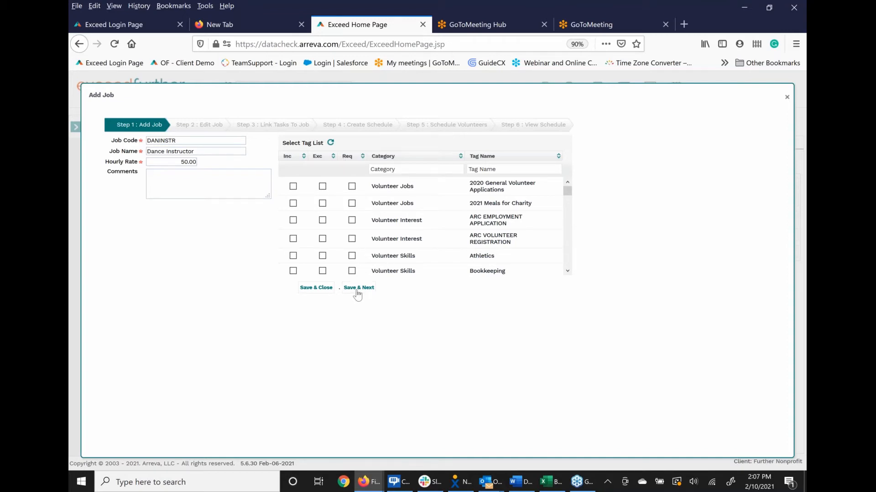
Save the job's first step, filter tasks by 'Waltz' and tick the WALTZ task
click(357, 287)
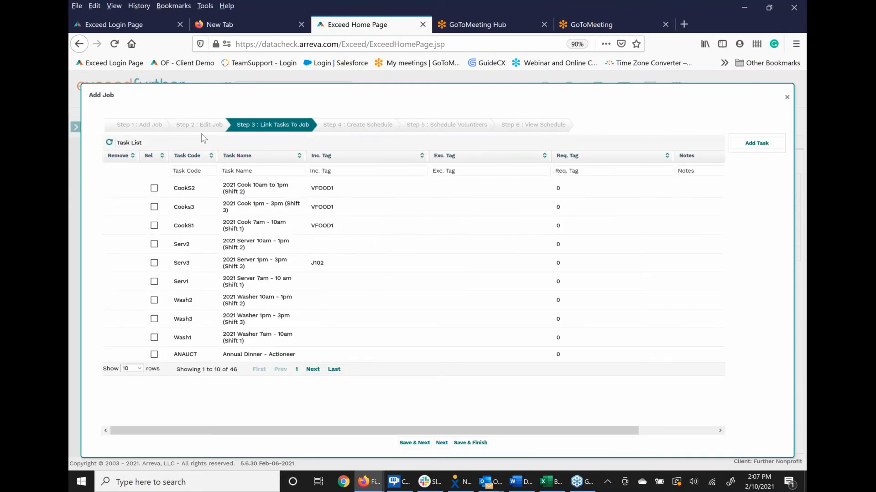
mouse_move(205, 138)
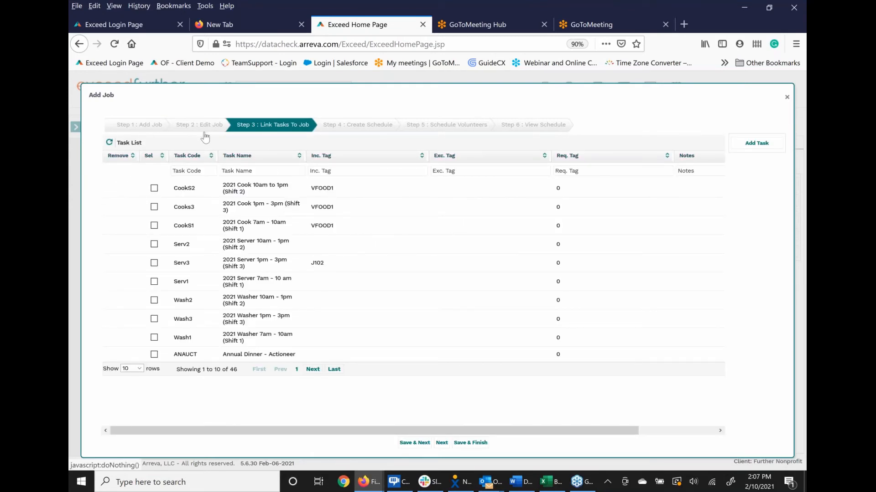
mouse_move(302, 148)
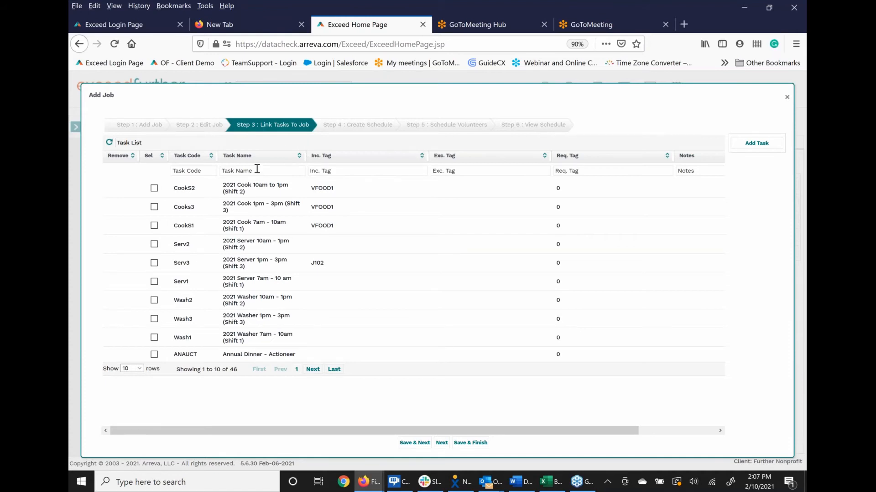
click(262, 171)
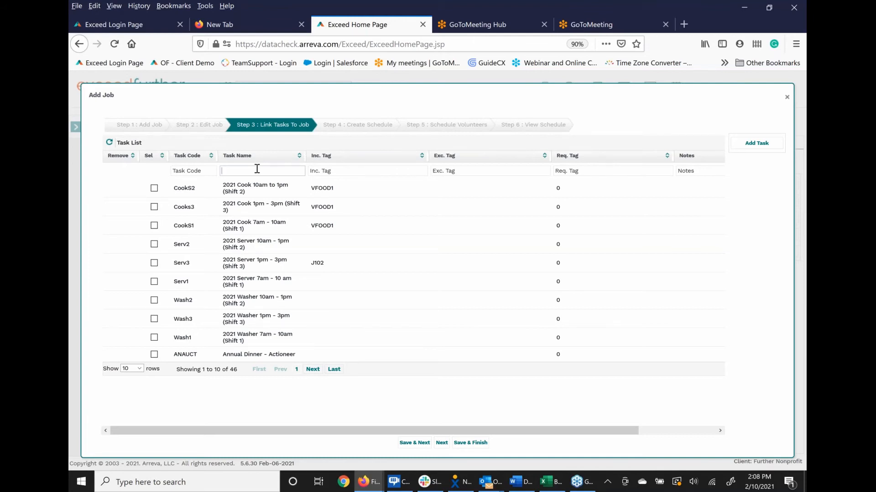
text(Waltz)
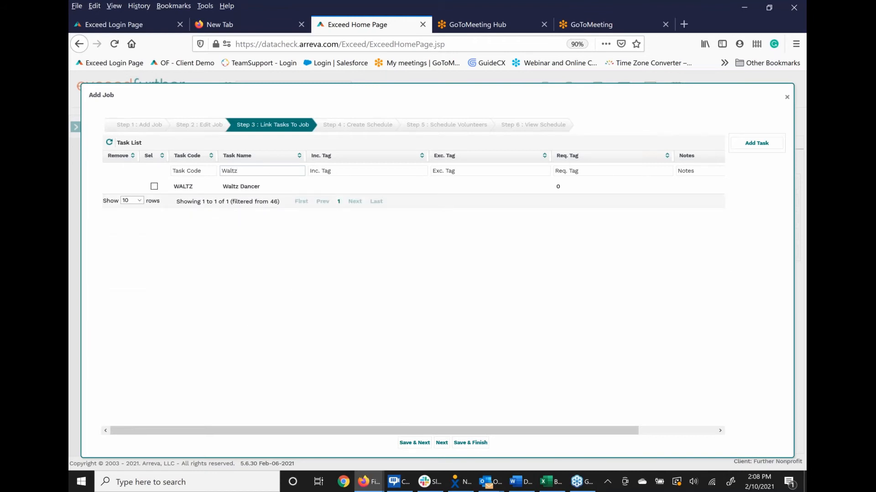
click(154, 186)
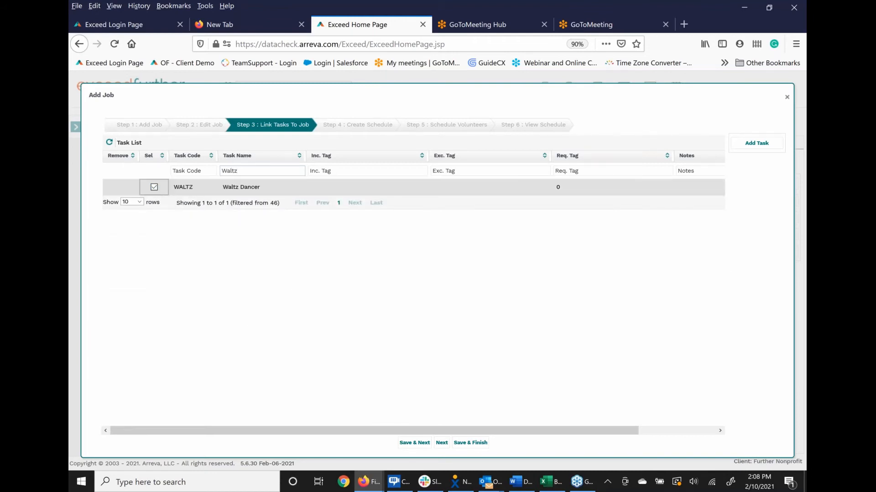
mouse_move(375, 365)
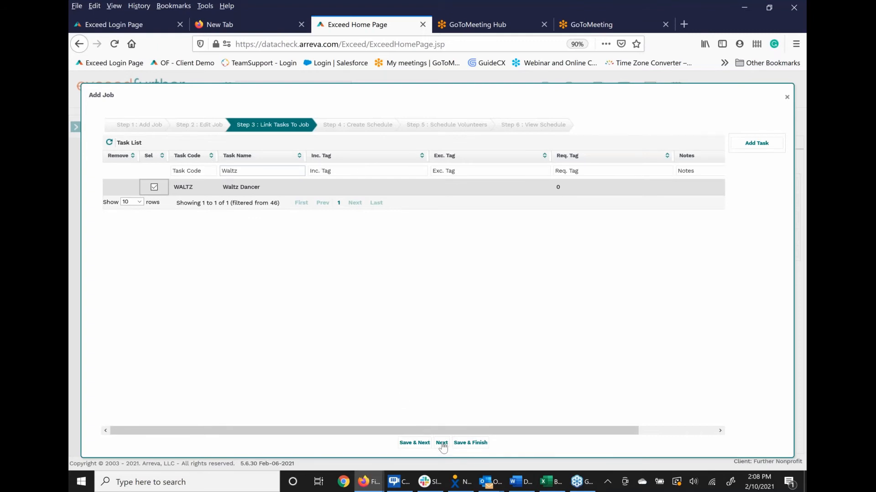
mouse_move(369, 362)
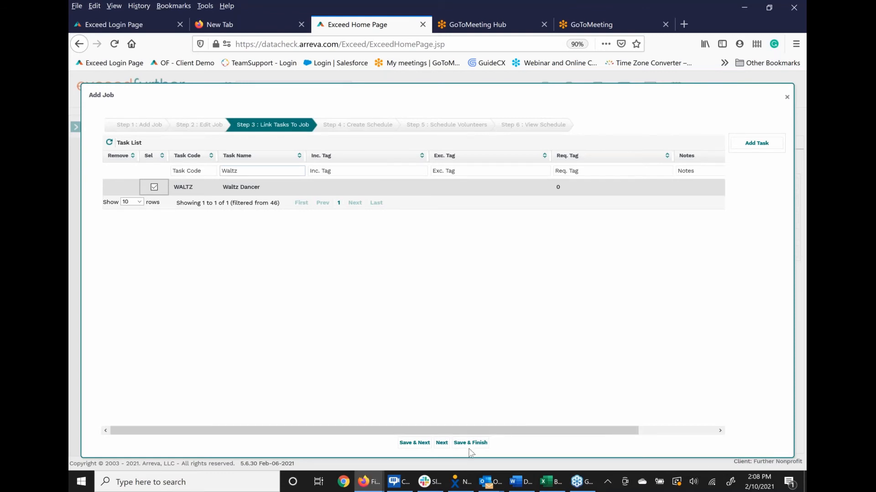
mouse_move(470, 443)
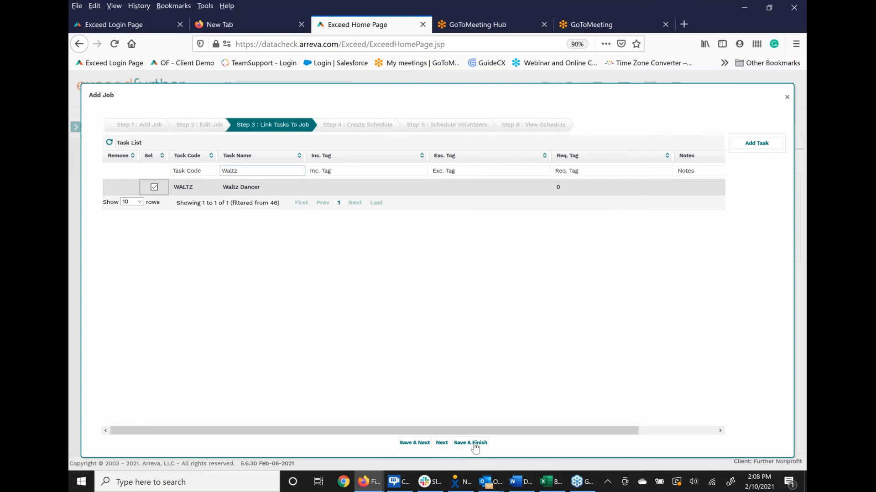
mouse_move(442, 444)
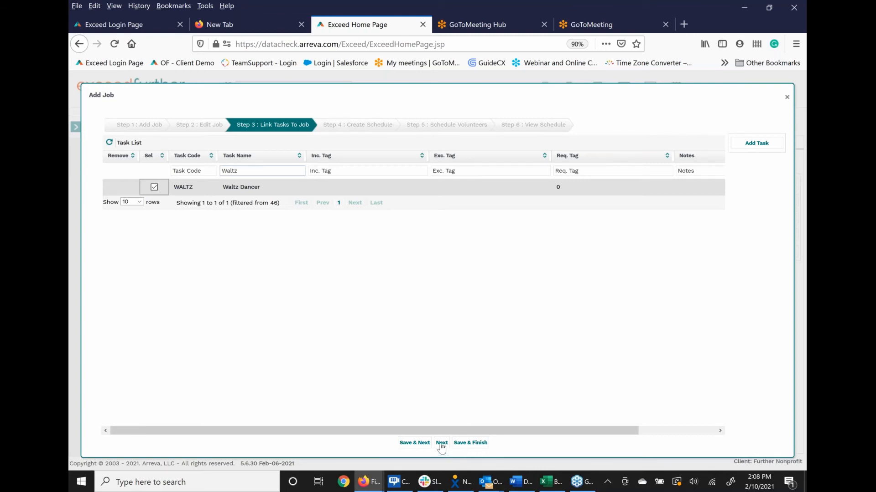
mouse_move(414, 443)
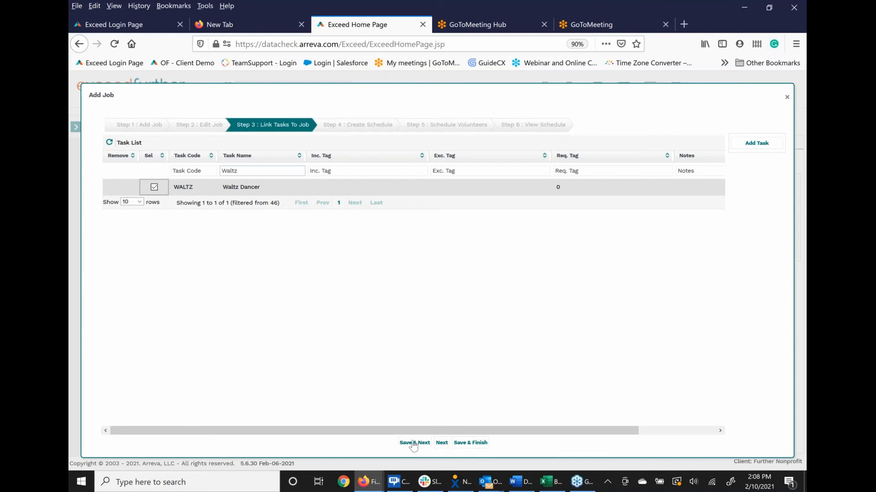
Save the Waltz Dancer link and advance to Step 4: Create Schedule
click(414, 443)
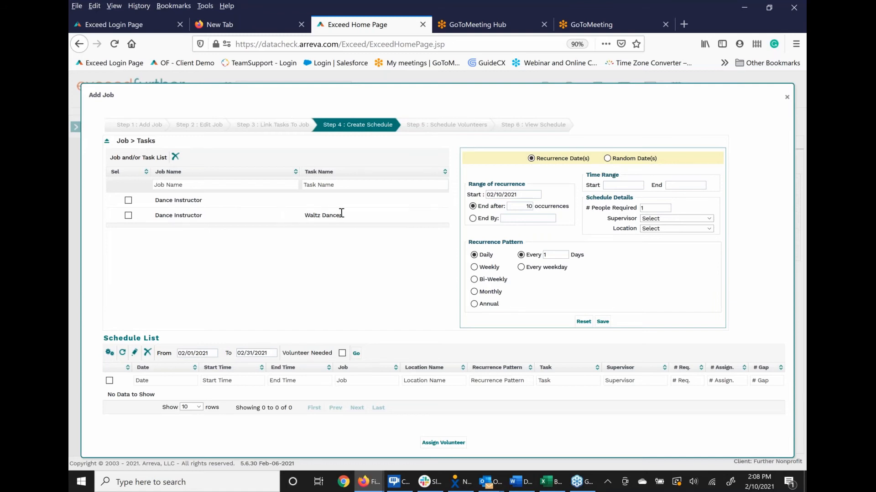
mouse_move(347, 220)
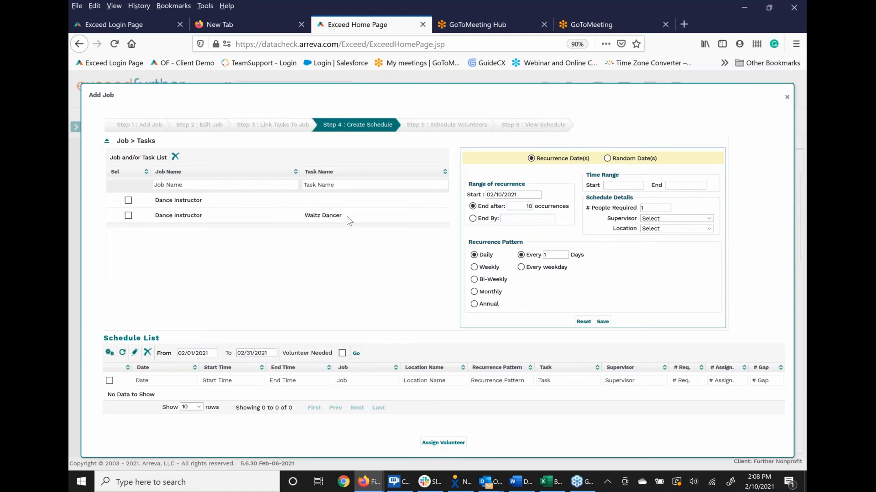
mouse_move(422, 268)
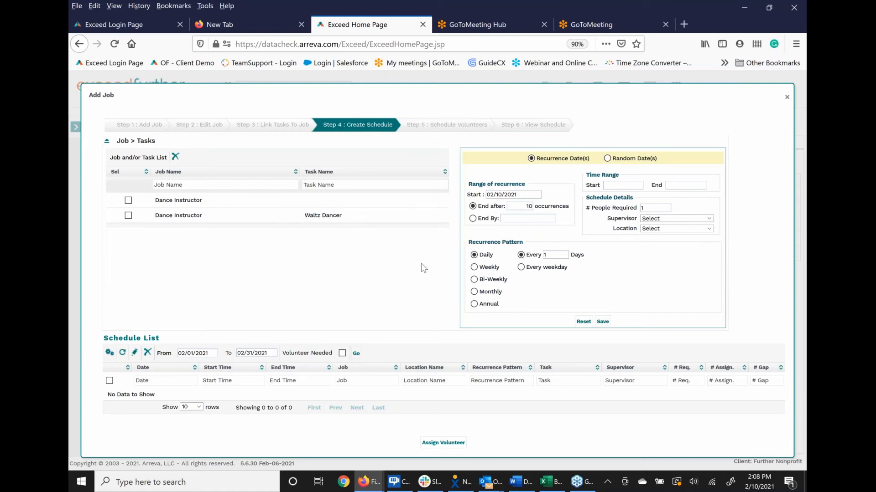
mouse_move(408, 268)
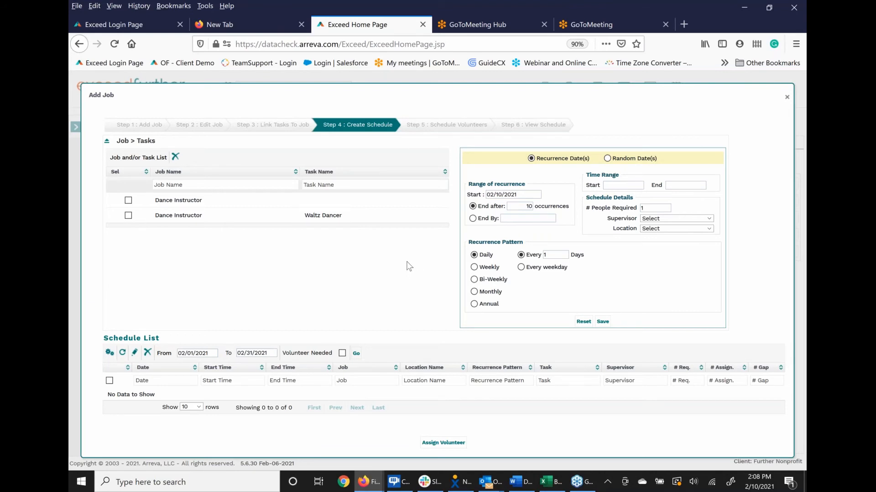
mouse_move(424, 262)
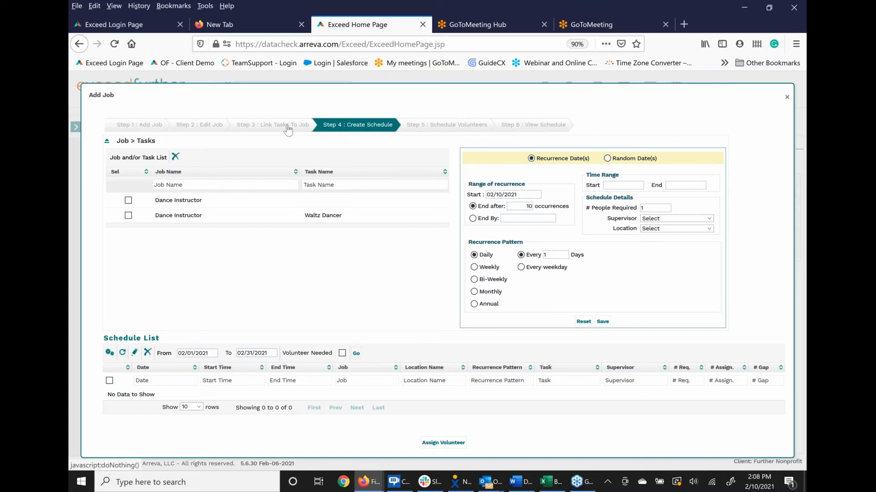
Close the Add Job wizard, show all jobs, and return to the Task list
click(273, 124)
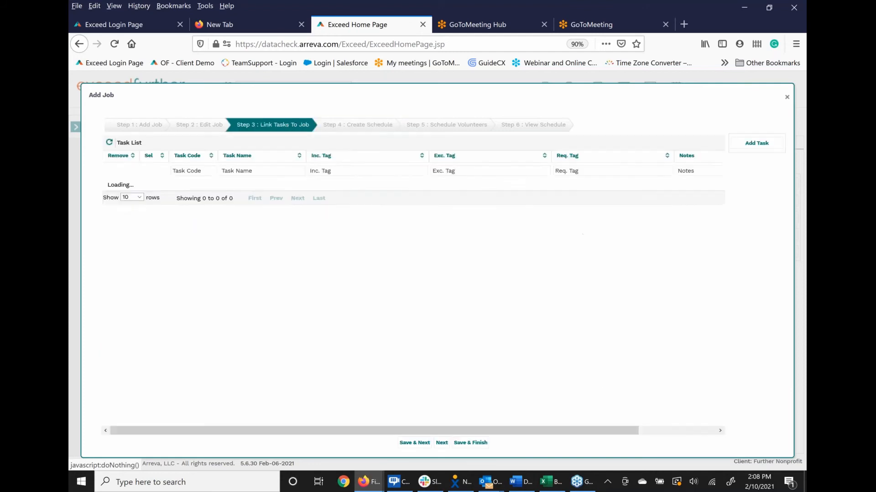
click(787, 97)
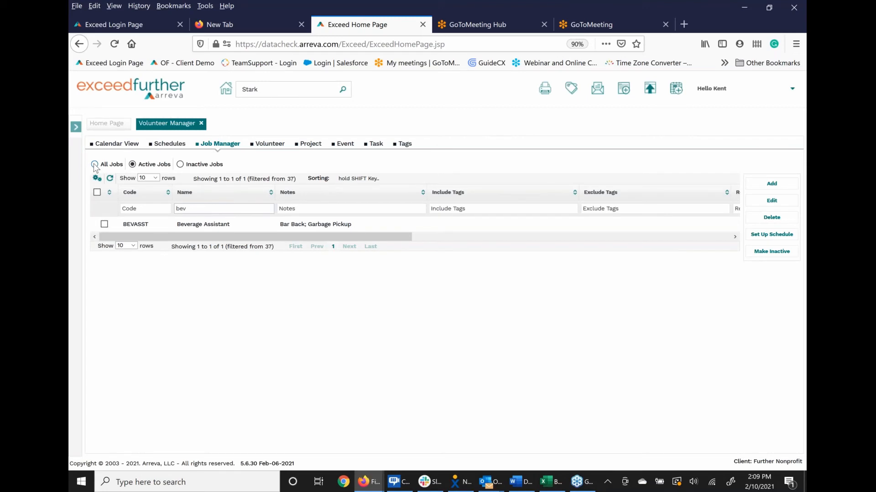
click(94, 163)
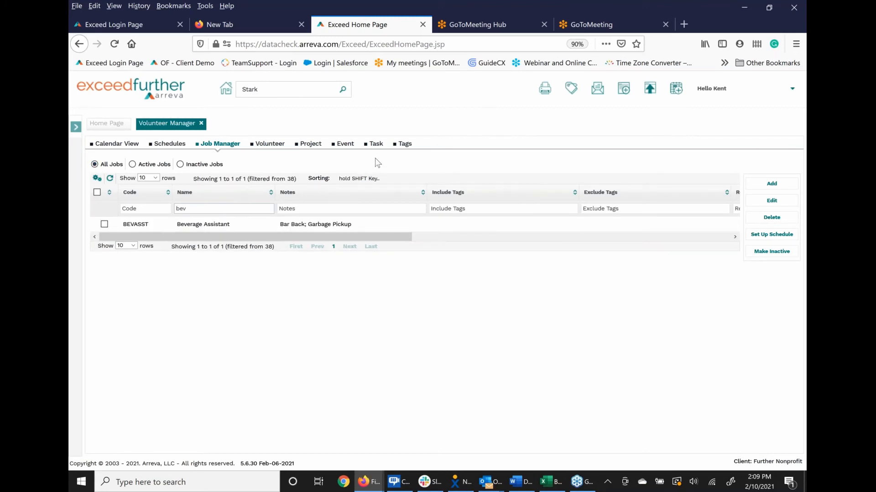
click(375, 143)
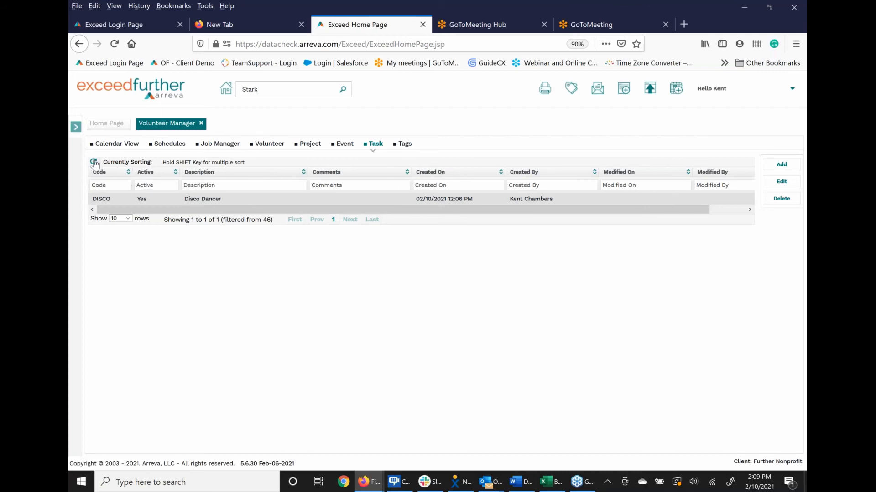
Clear the task filter and show 50 rows per page so all 46 tasks fit
click(93, 162)
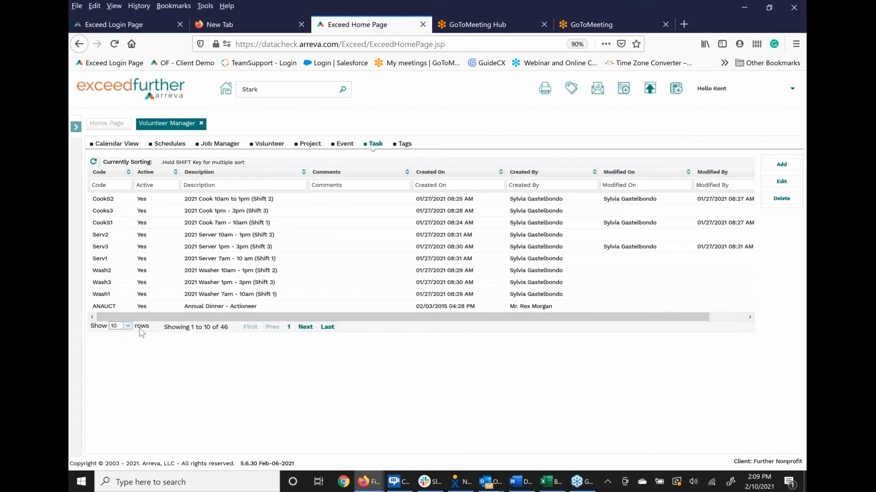
click(120, 325)
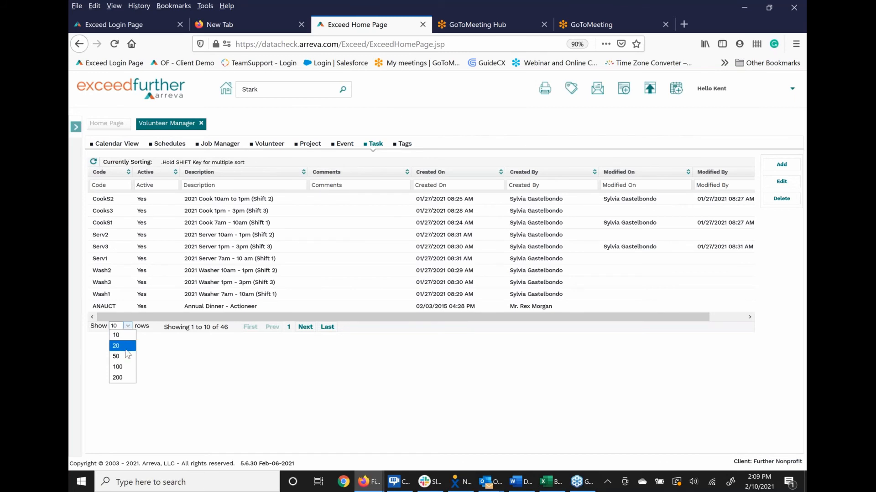
click(115, 356)
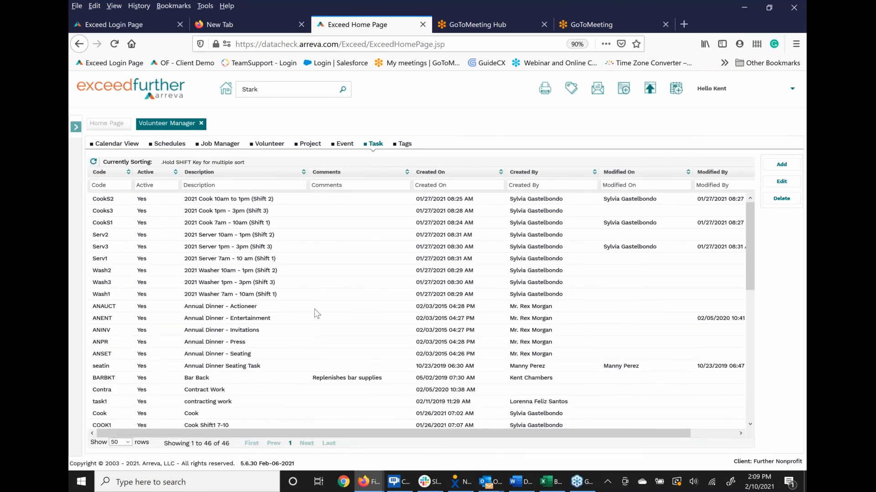
mouse_move(316, 302)
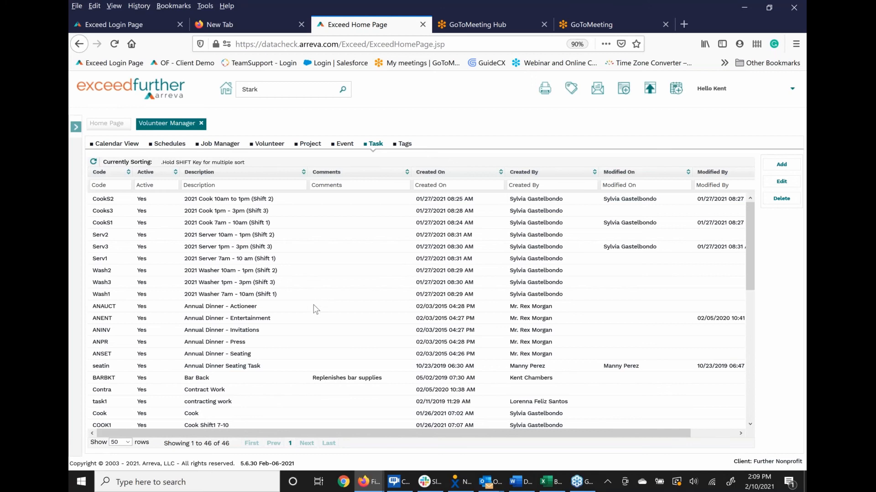
mouse_move(316, 320)
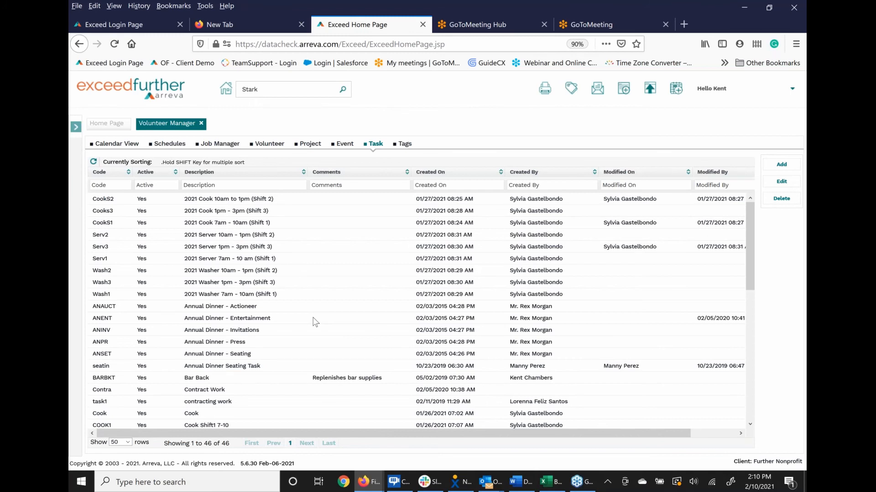
mouse_move(313, 334)
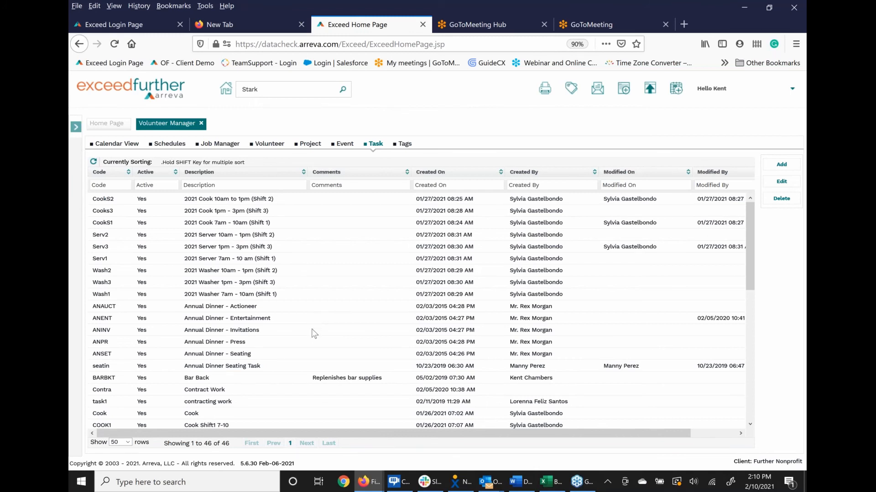
mouse_move(398, 357)
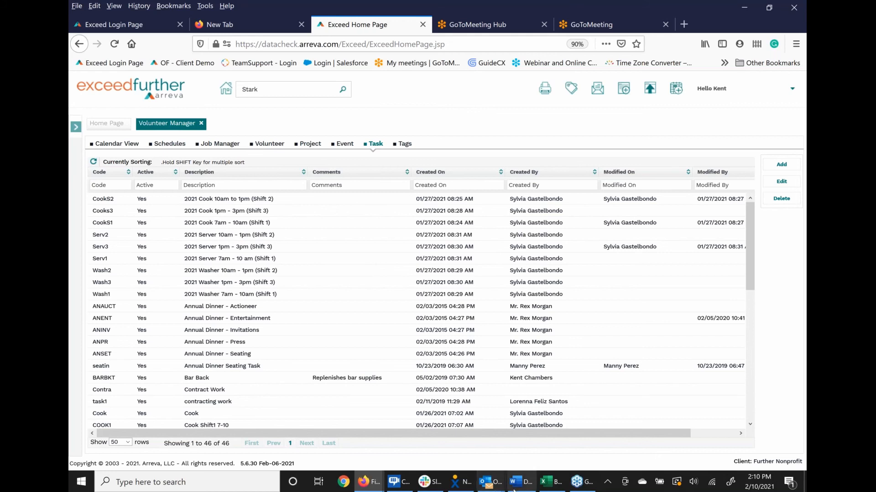
mouse_move(520, 482)
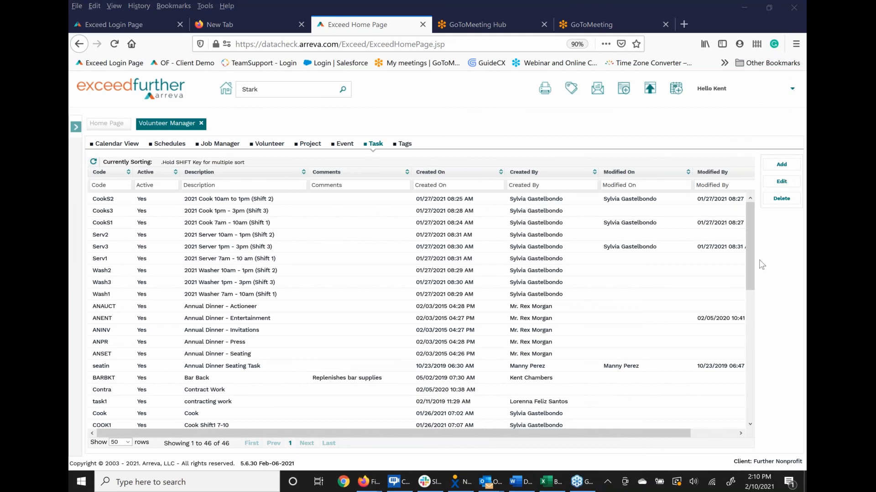
mouse_move(694, 215)
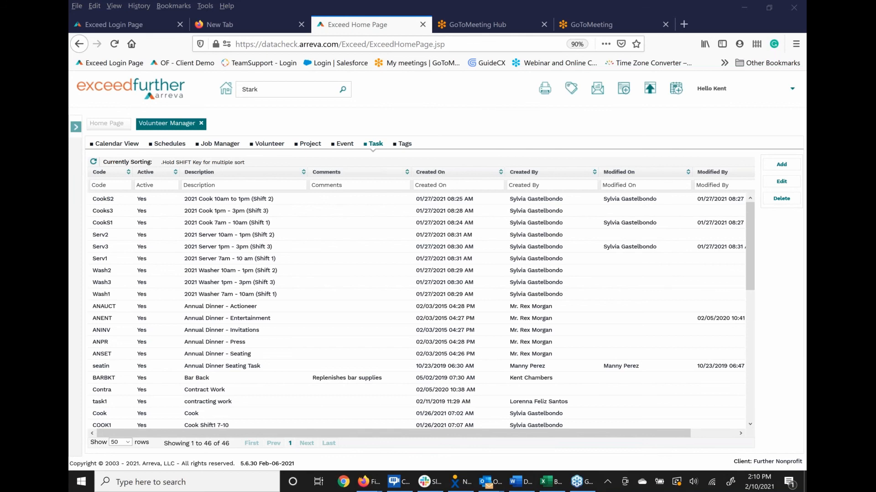
mouse_move(662, 188)
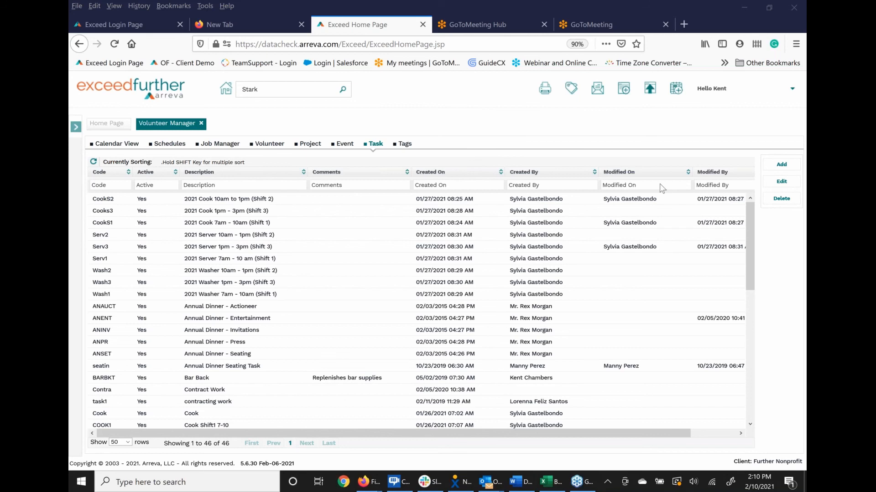
mouse_move(695, 152)
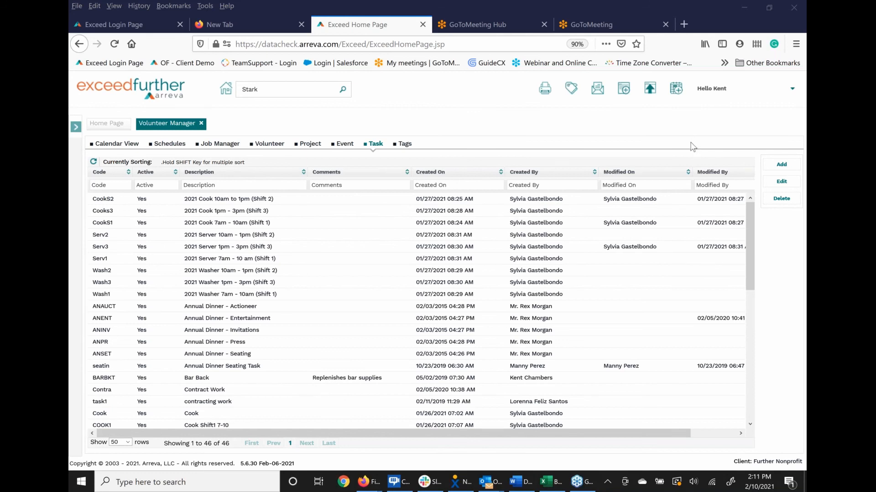
mouse_move(678, 145)
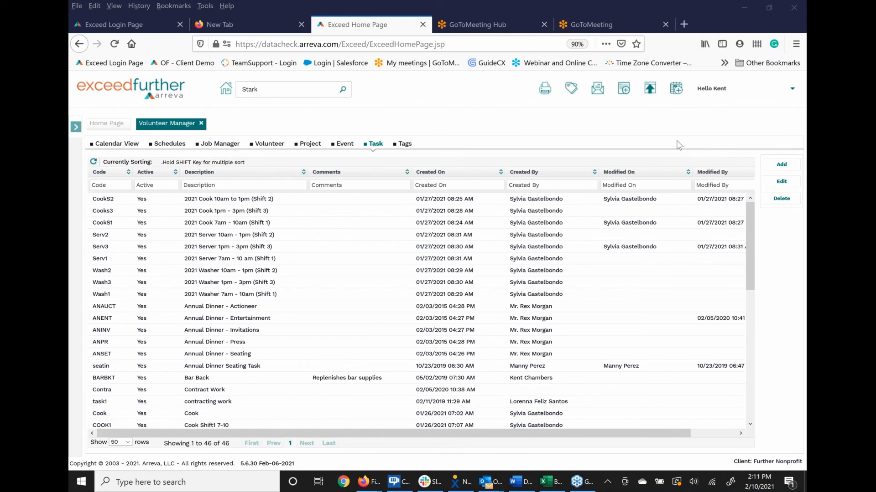
mouse_move(311, 146)
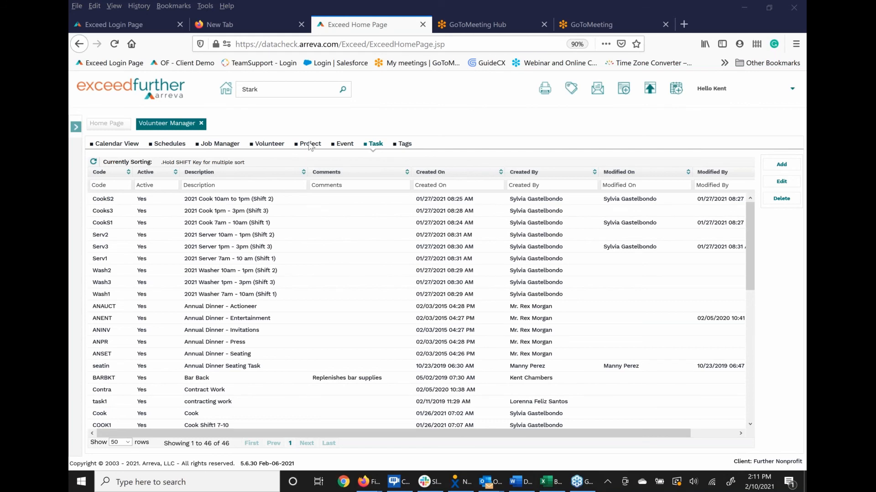
mouse_move(556, 335)
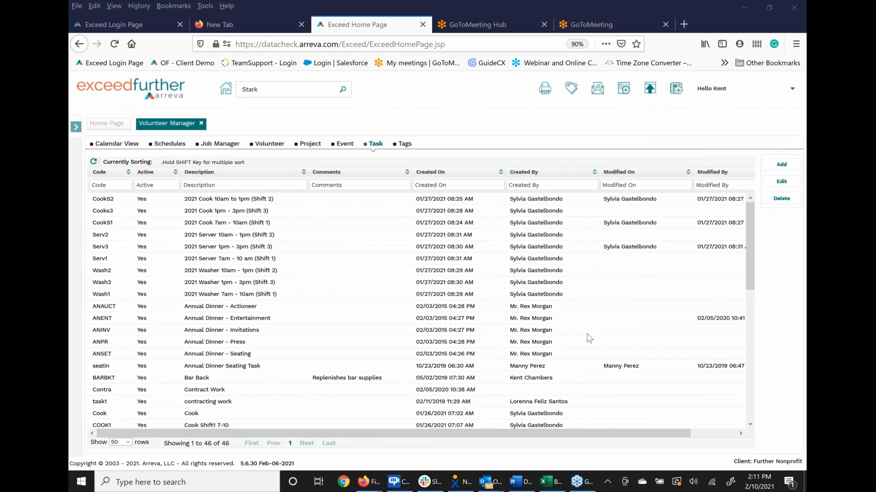
mouse_move(604, 227)
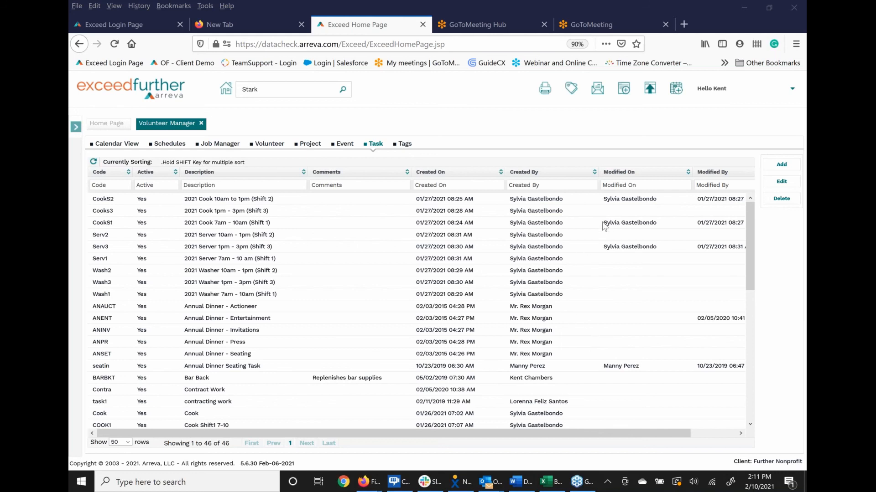
mouse_move(695, 270)
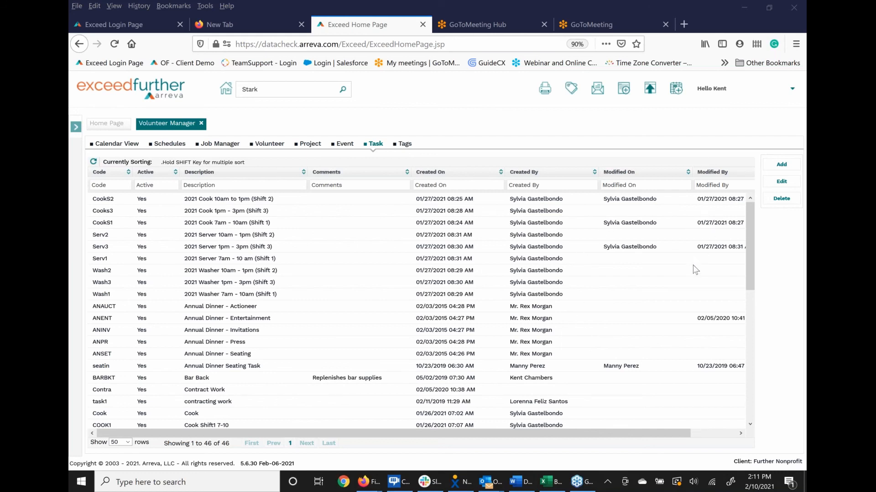
mouse_move(675, 256)
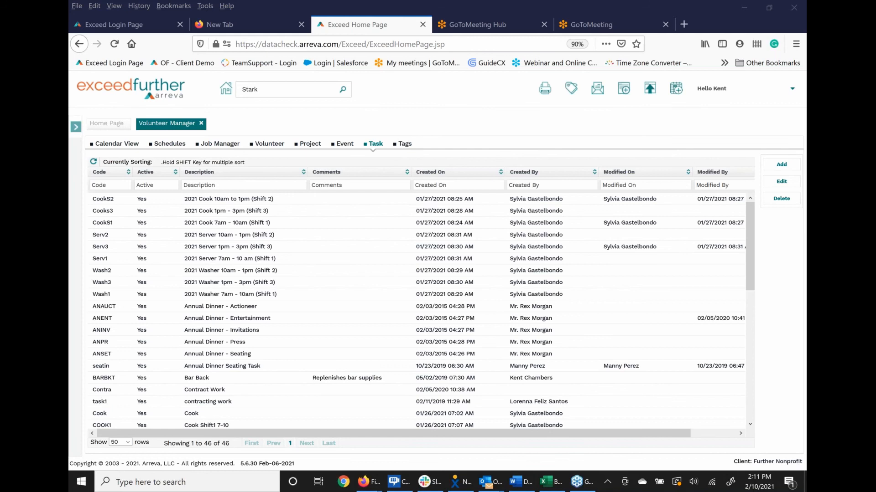
mouse_move(667, 140)
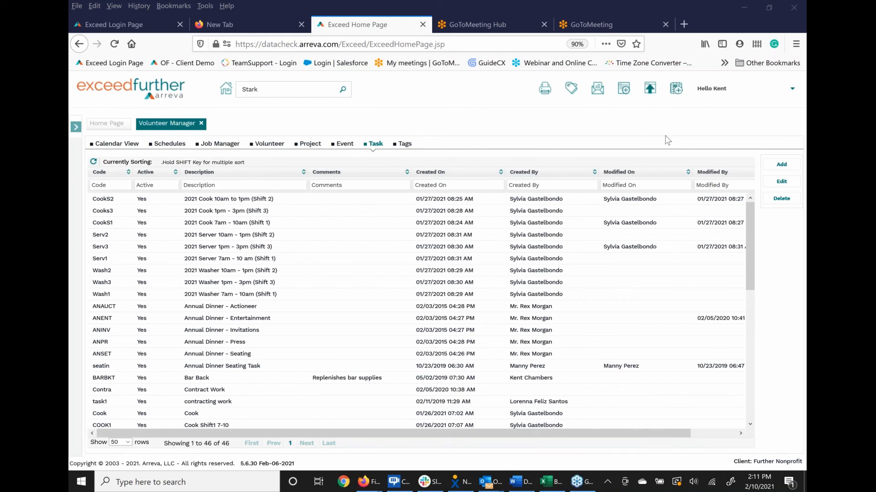
mouse_move(713, 59)
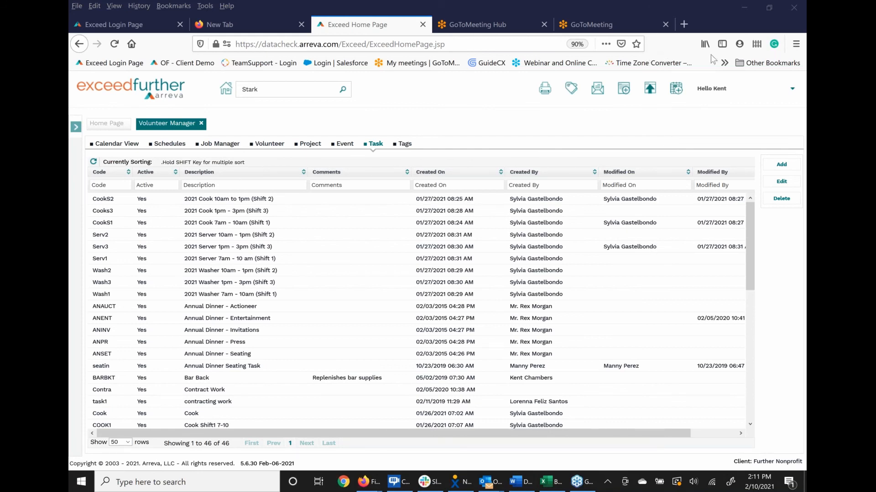